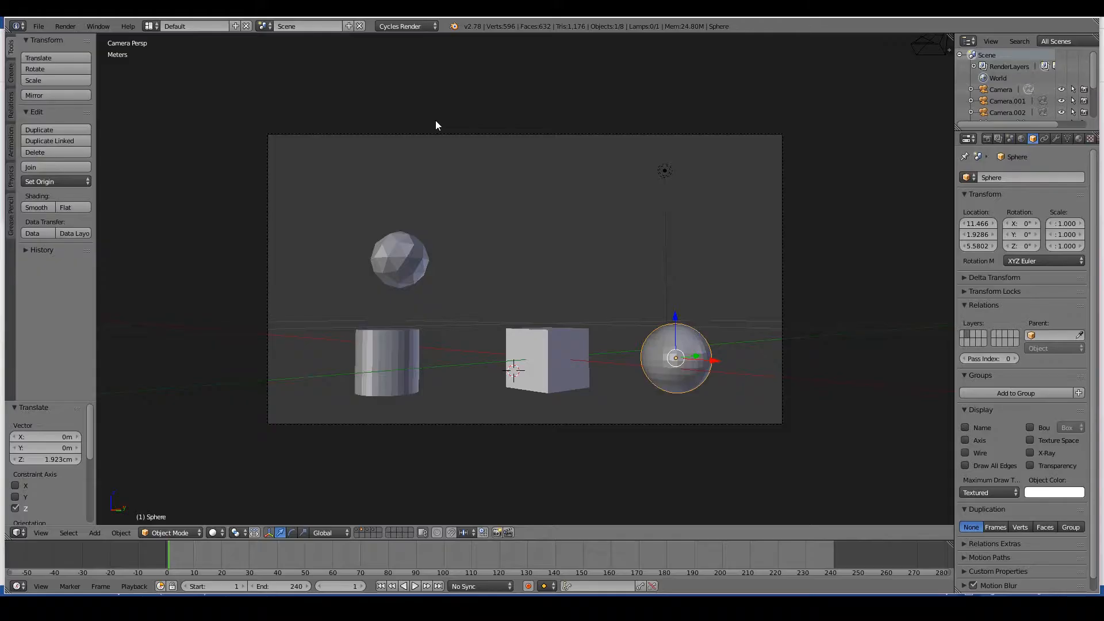
mouse_move(1033, 138)
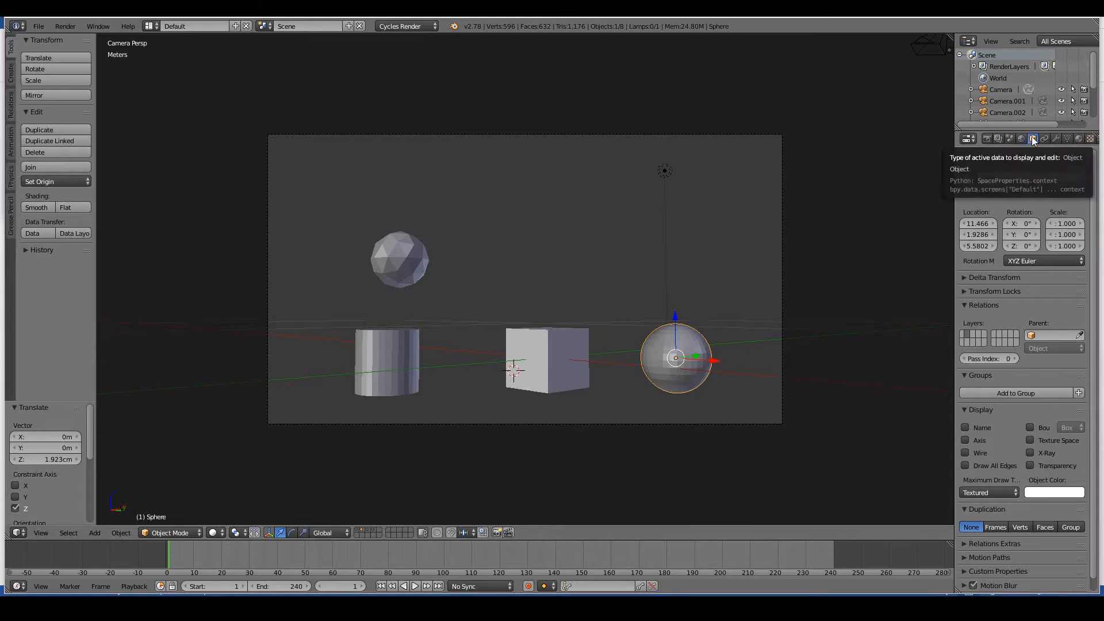
Flip between the icosphere's object and mesh tabs, then rotate and stretch it into a flattened oval.
click(1032, 138)
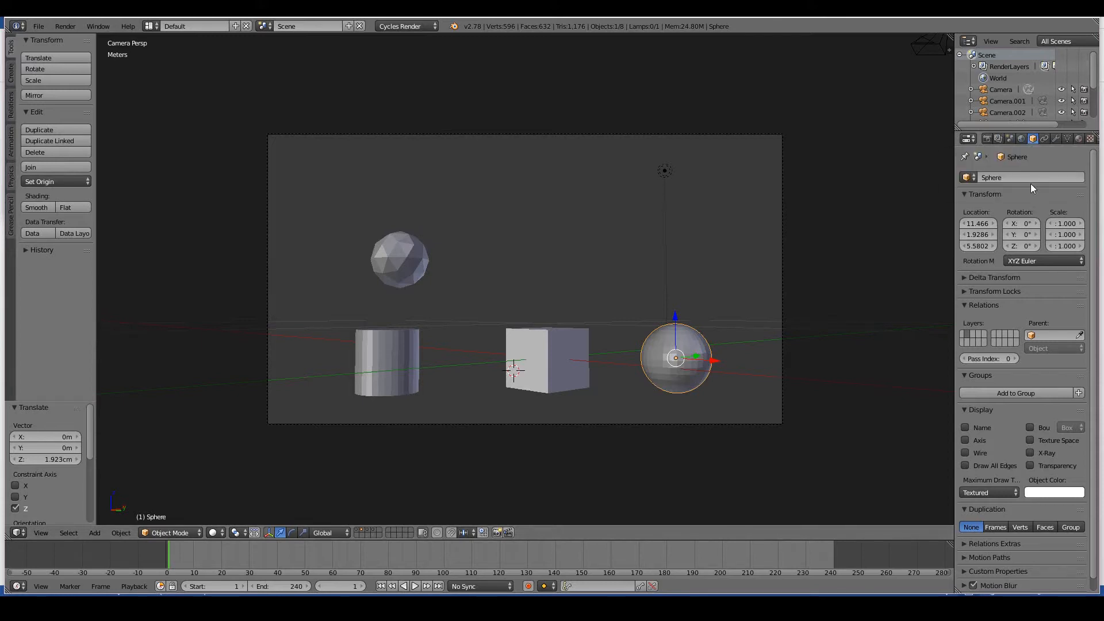
mouse_move(1032, 177)
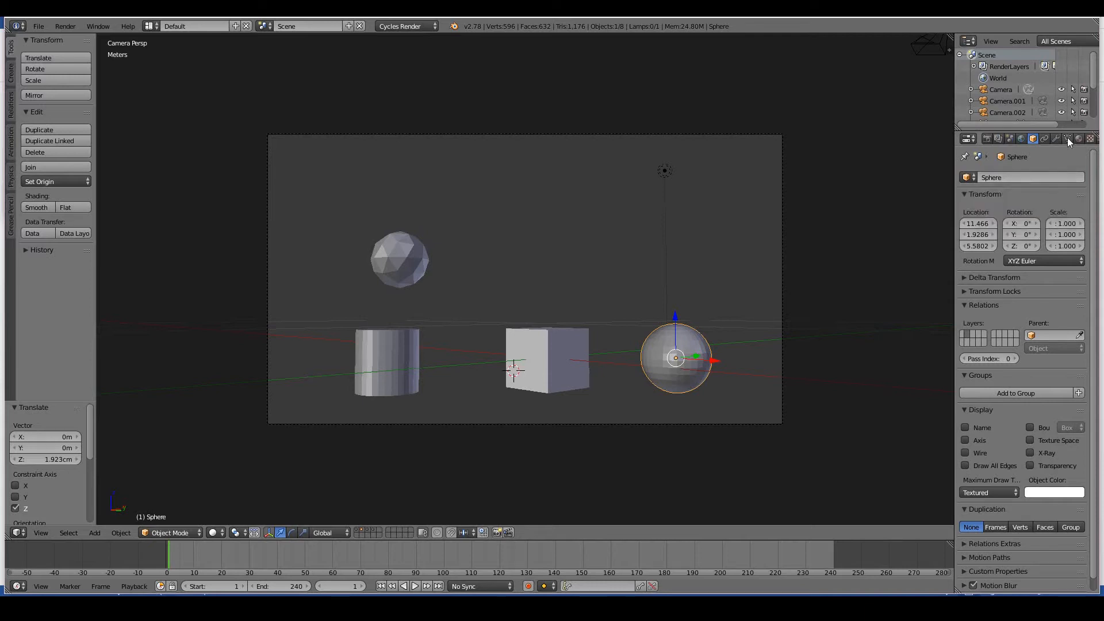
click(1070, 138)
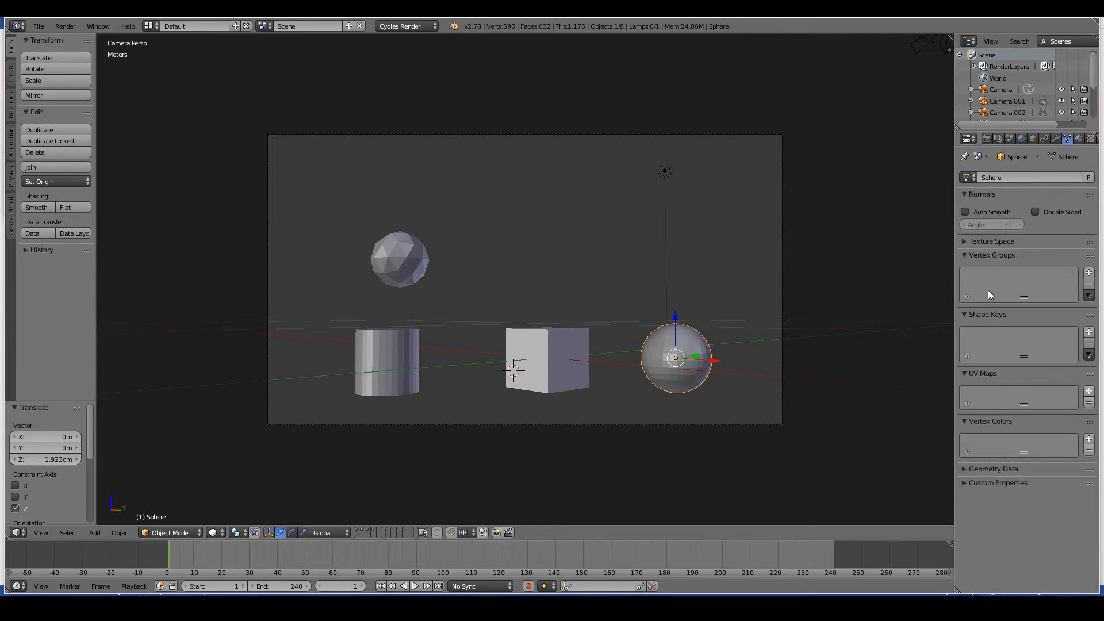
mouse_move(1007, 277)
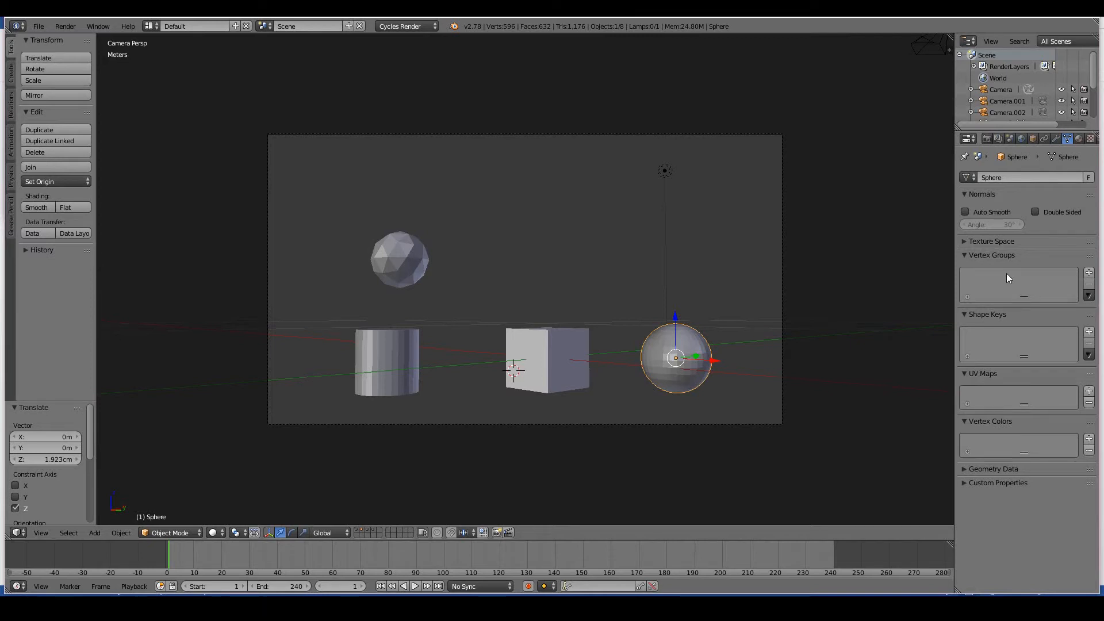
click(1033, 138)
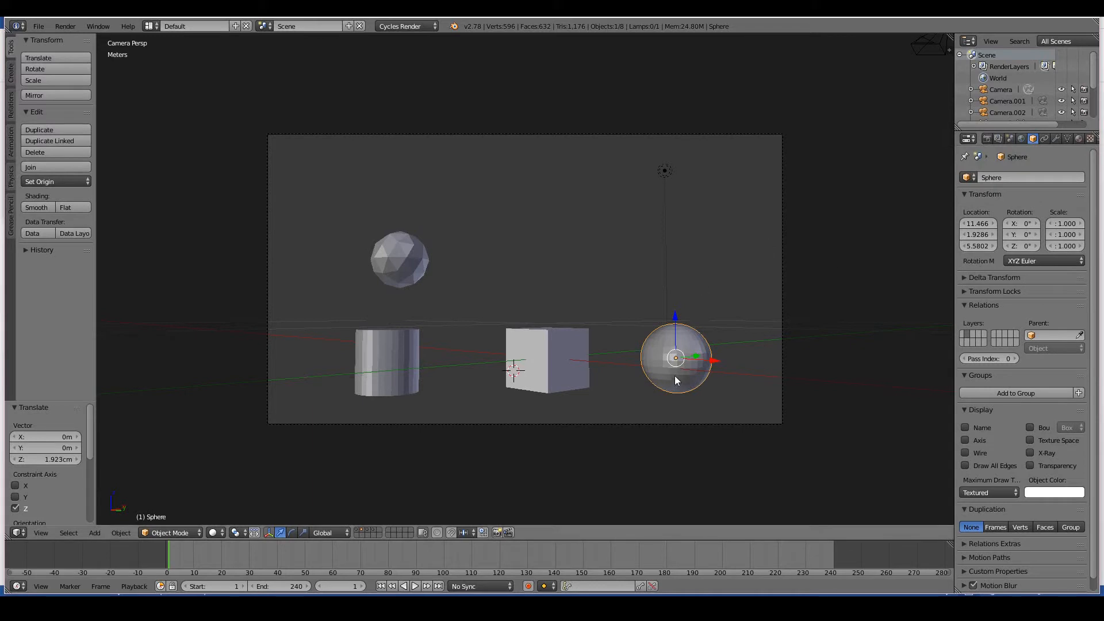
mouse_move(509, 347)
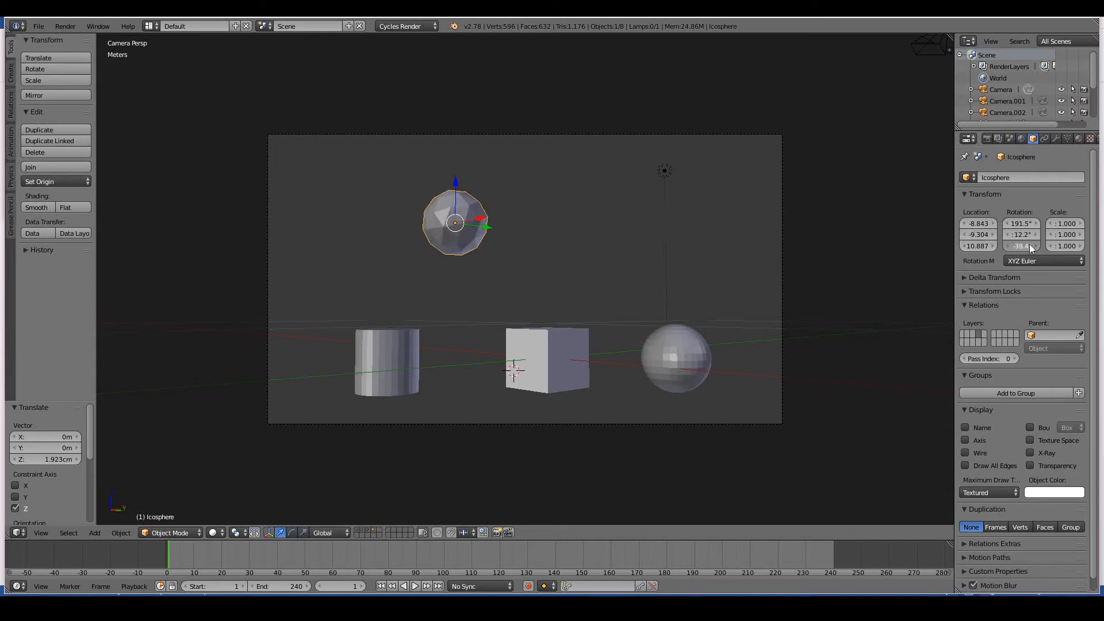
click(1065, 223)
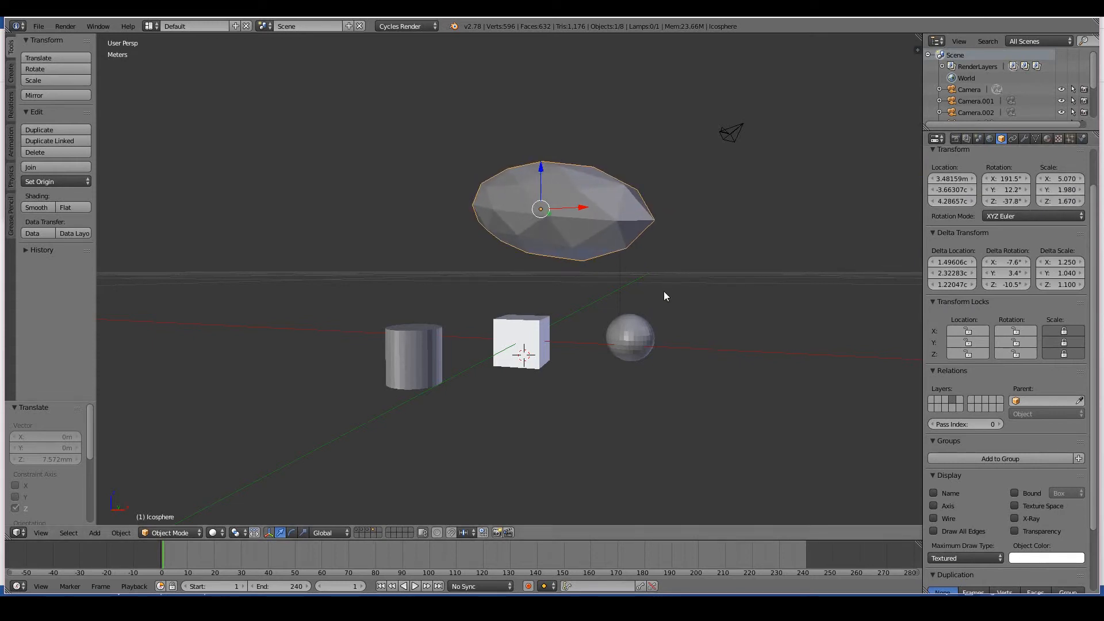
mouse_move(660, 284)
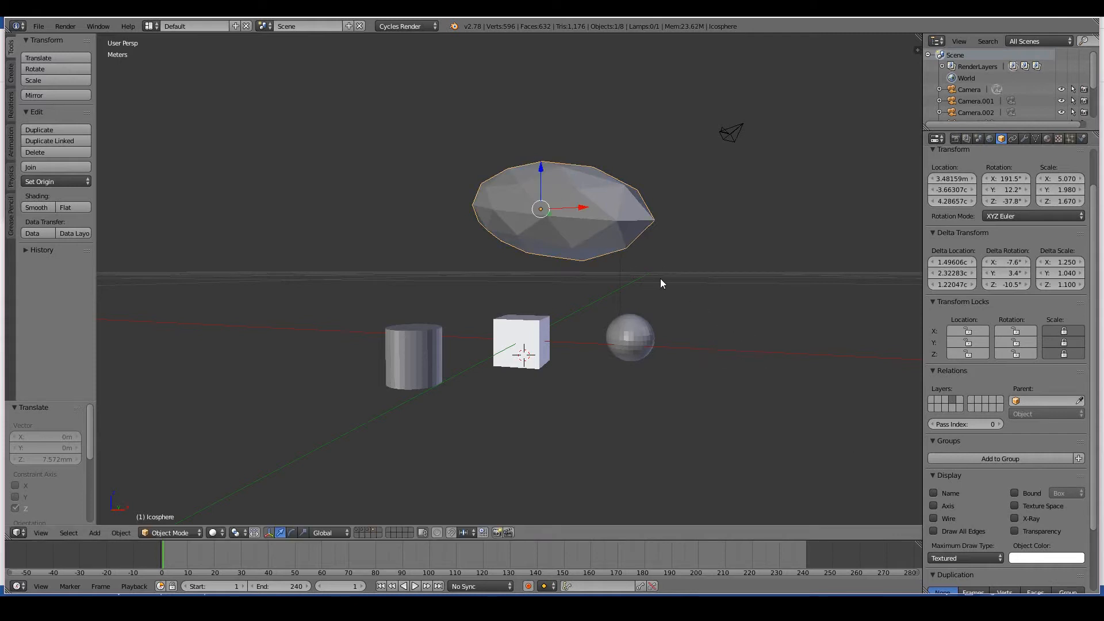
mouse_move(21, 89)
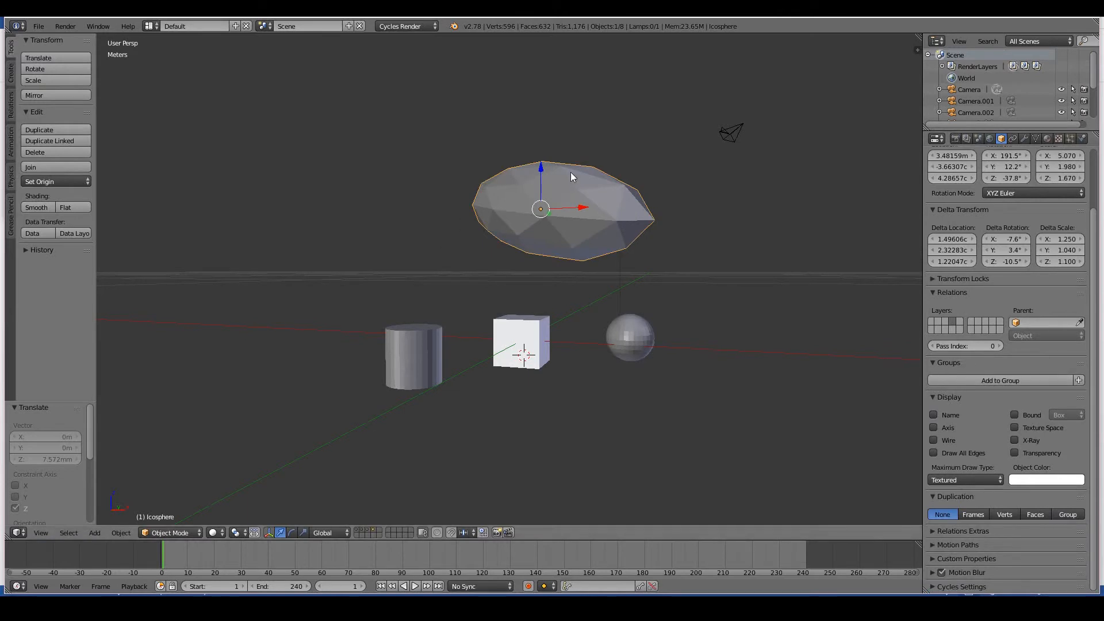
mouse_move(853, 284)
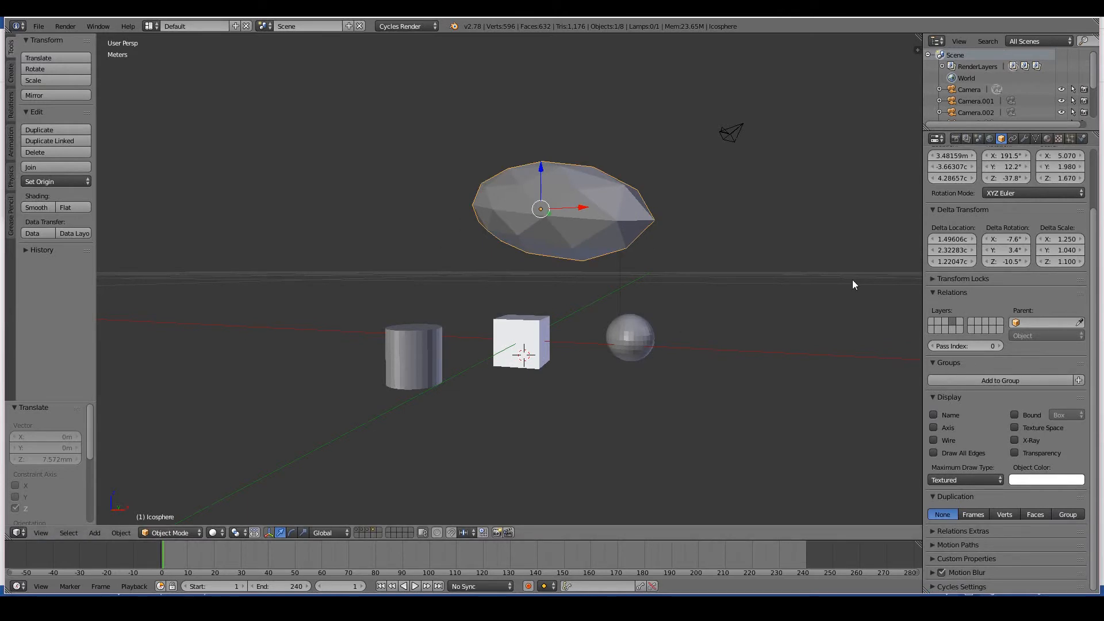
mouse_move(378, 302)
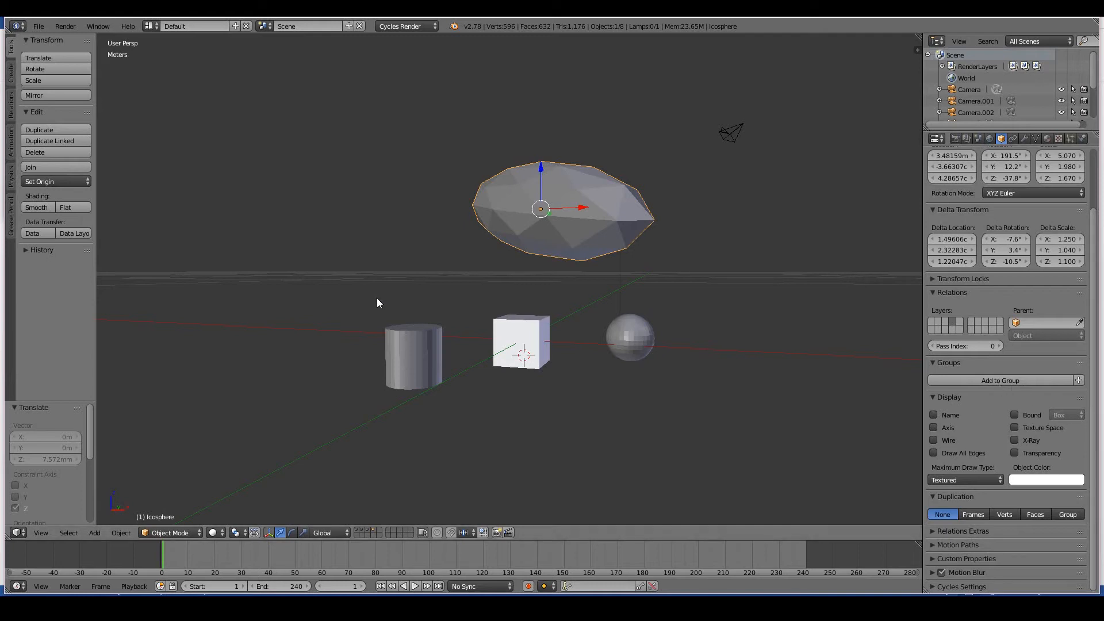
mouse_move(640, 243)
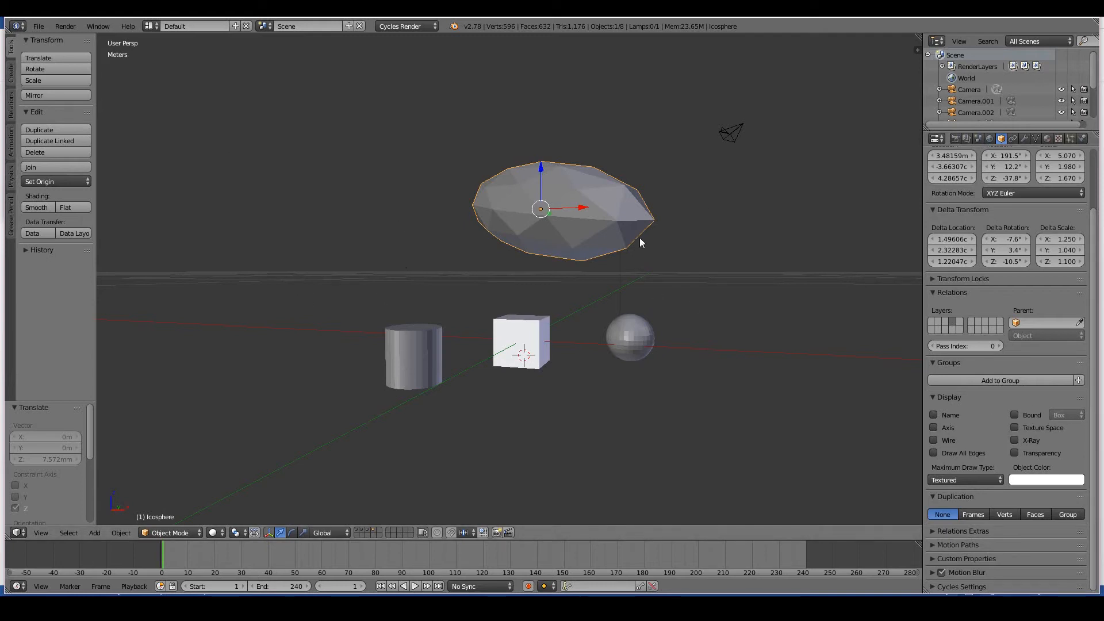
mouse_move(792, 148)
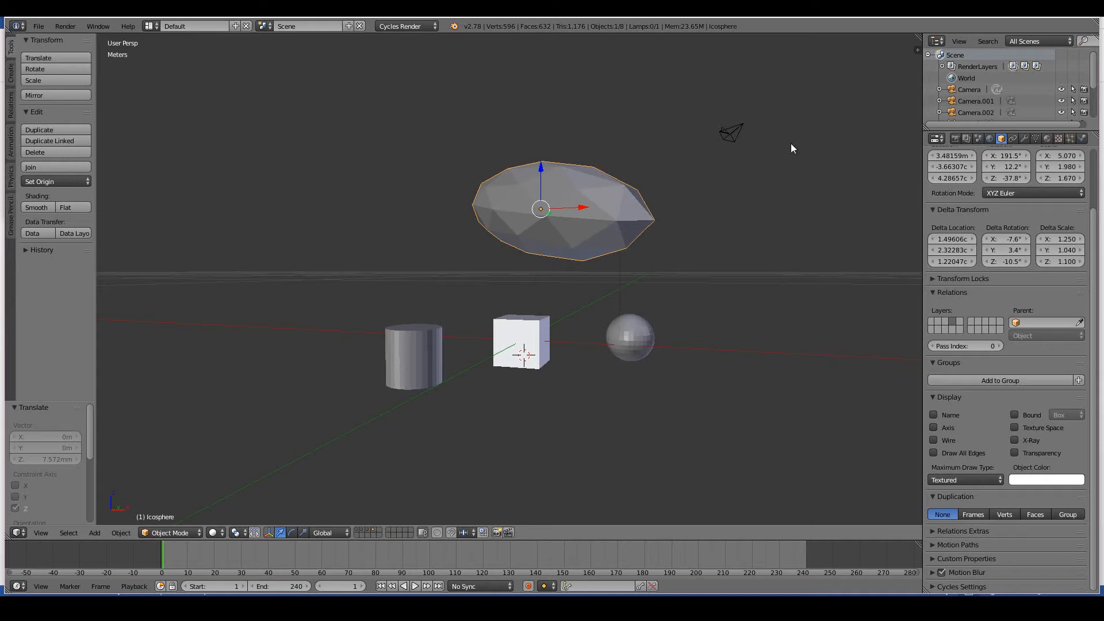
mouse_move(635, 295)
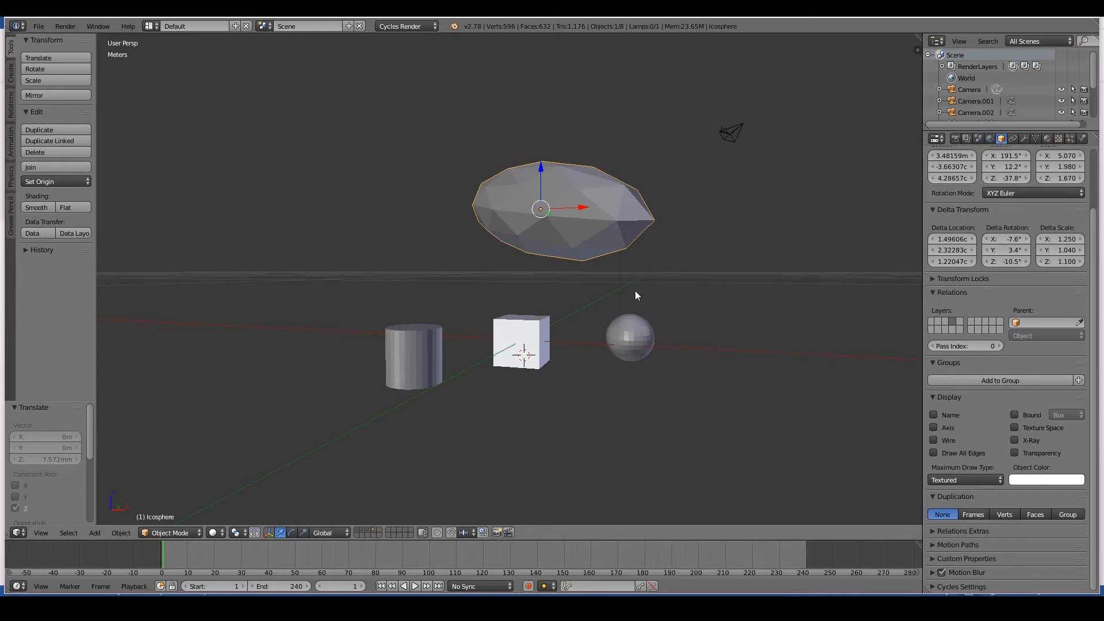
mouse_move(386, 193)
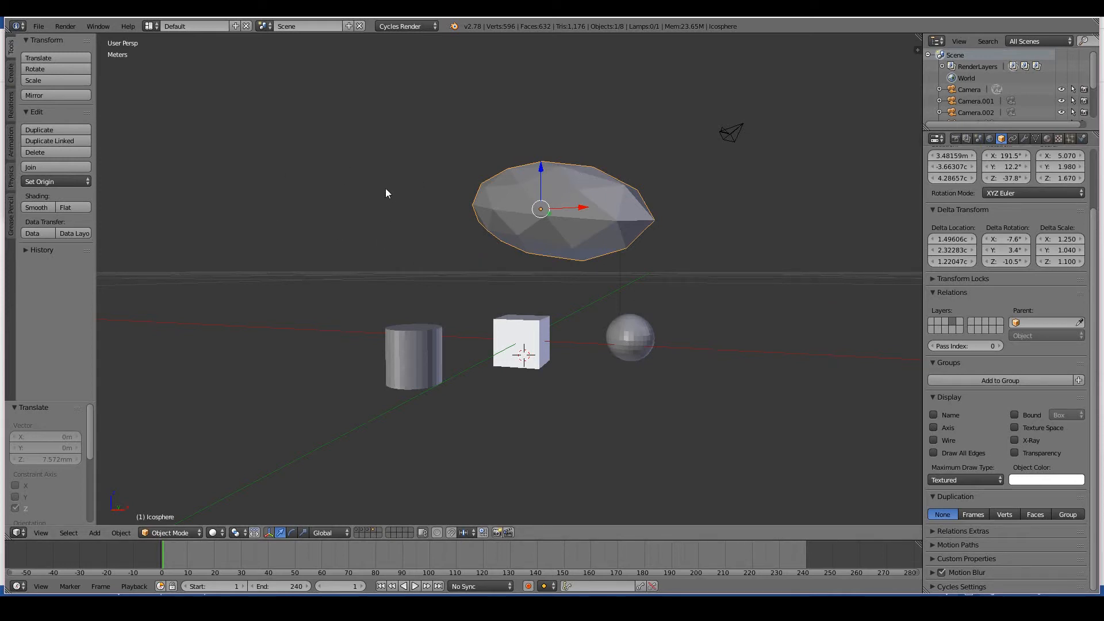
mouse_move(583, 223)
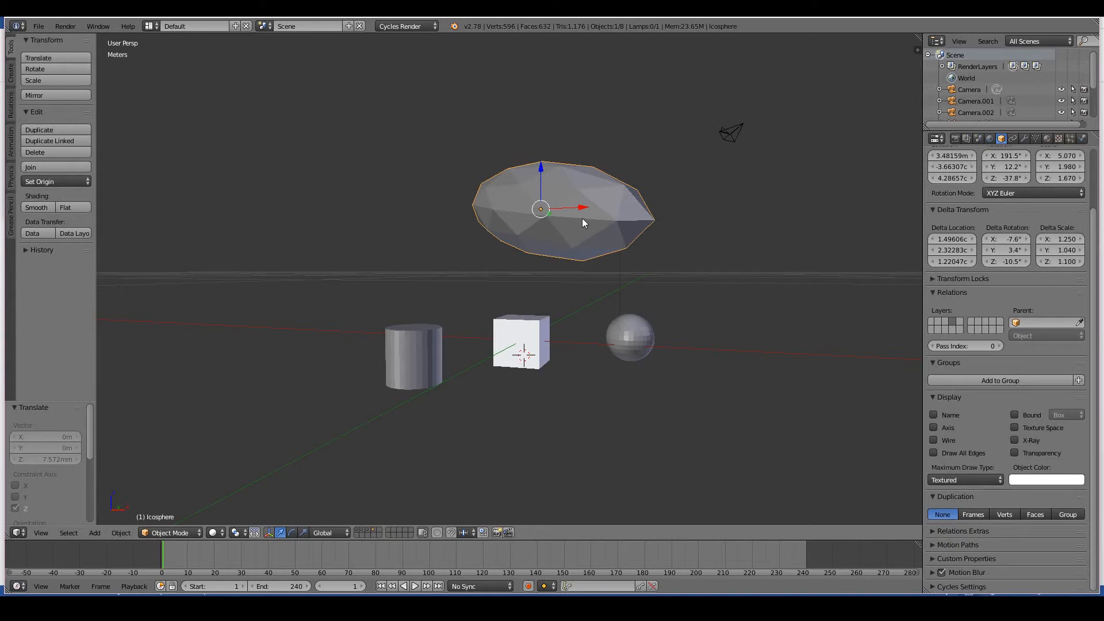
mouse_move(780, 242)
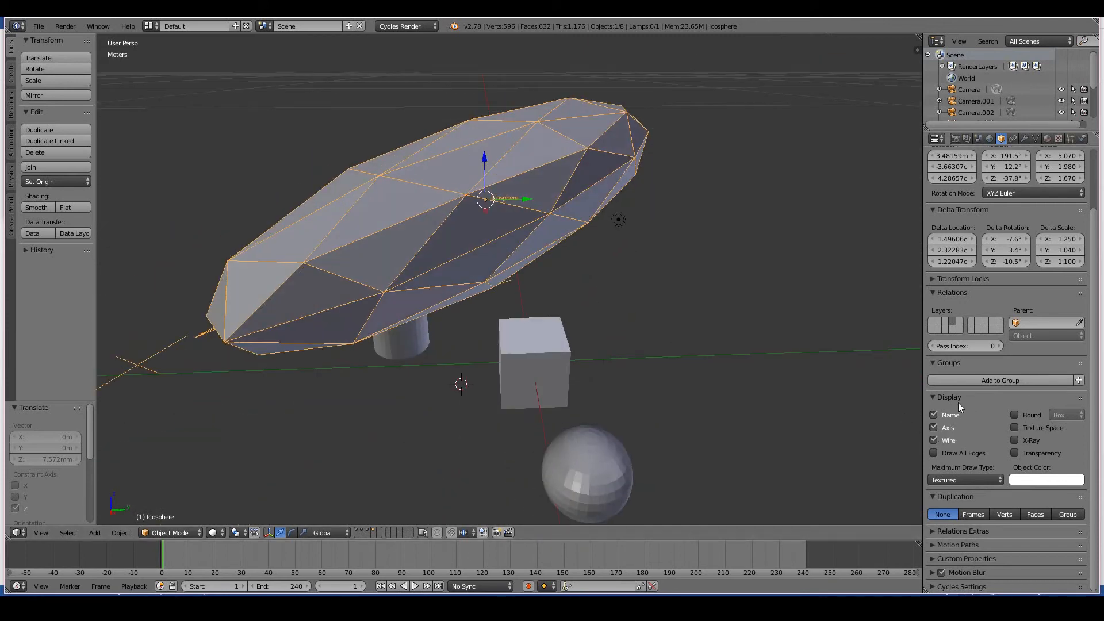
Try the Wire and Bounds maximum draw types on the icosphere, returning to Textured between.
click(964, 480)
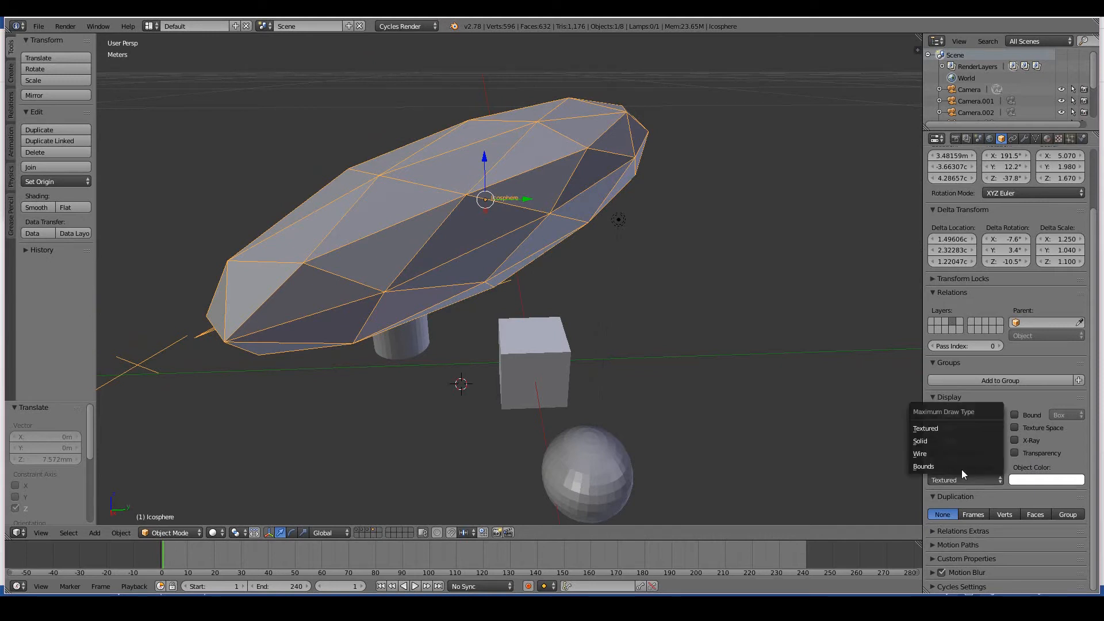
click(919, 453)
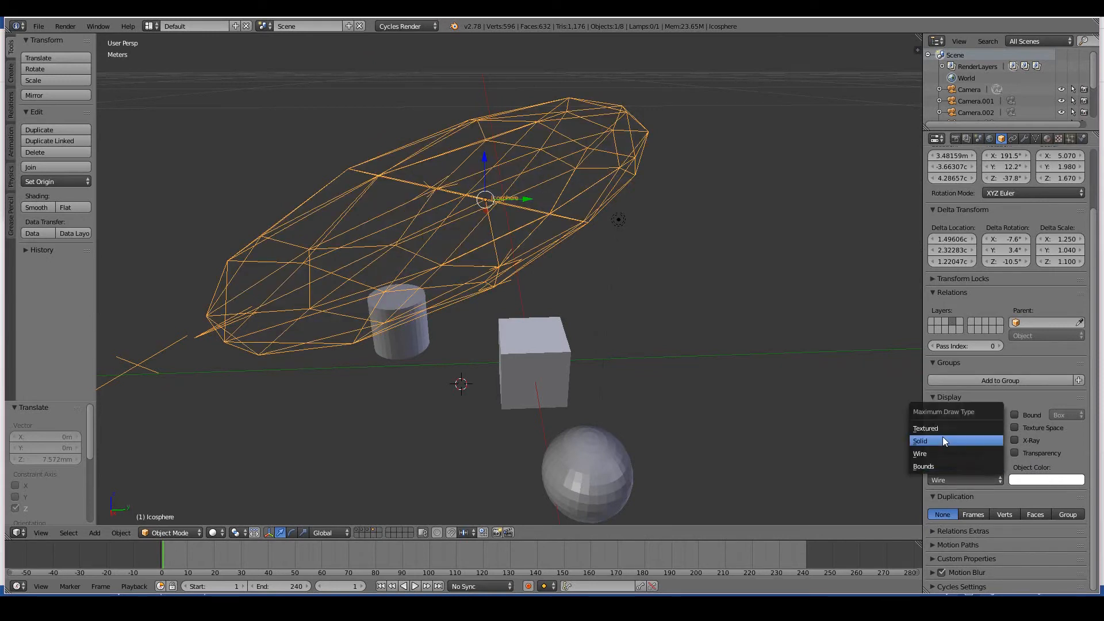
click(924, 428)
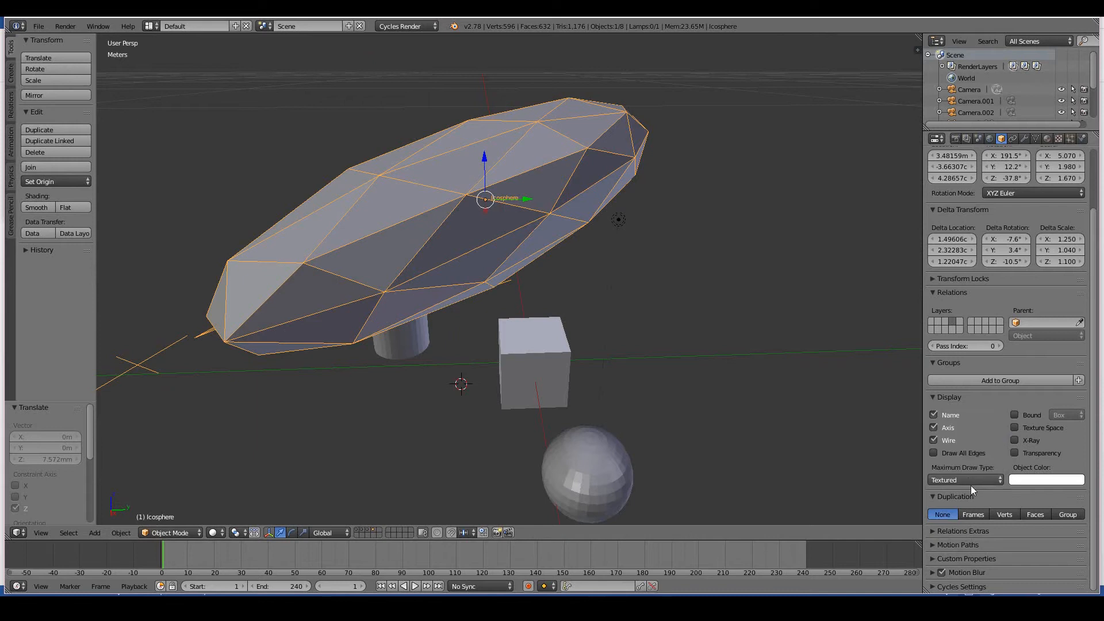
click(964, 479)
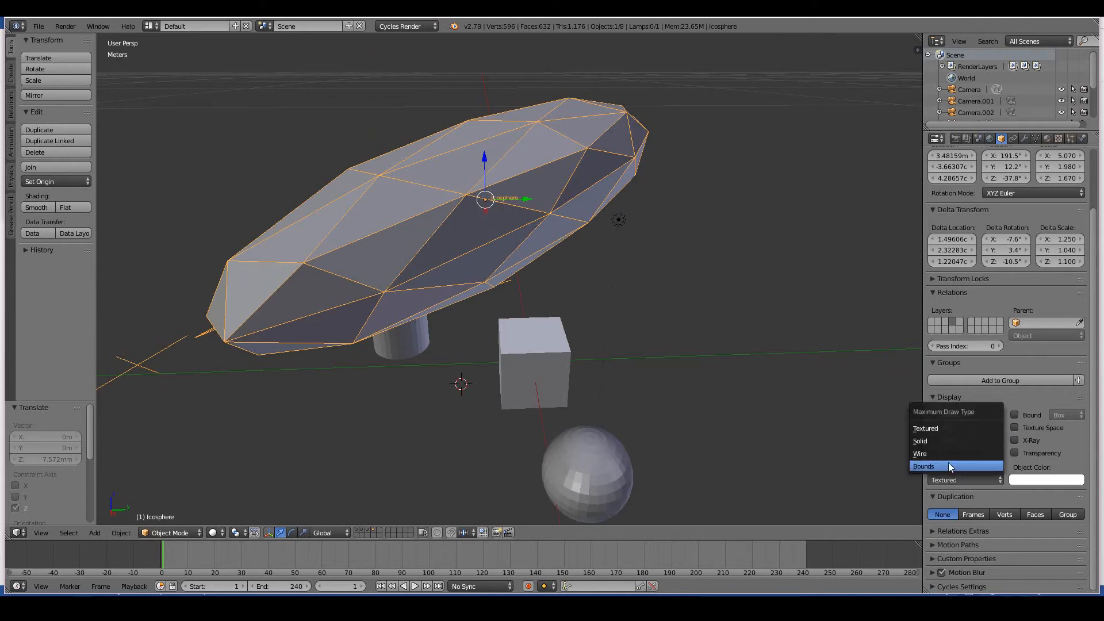
click(923, 466)
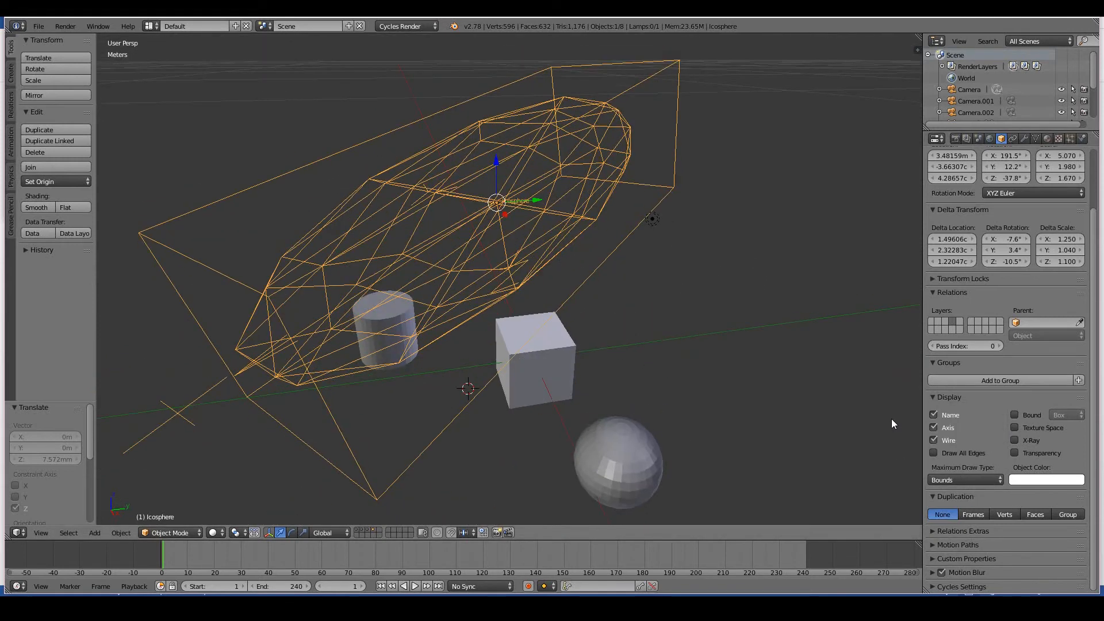
Leave the icosphere drawn Solid with its wireframe edges overlaid.
click(934, 440)
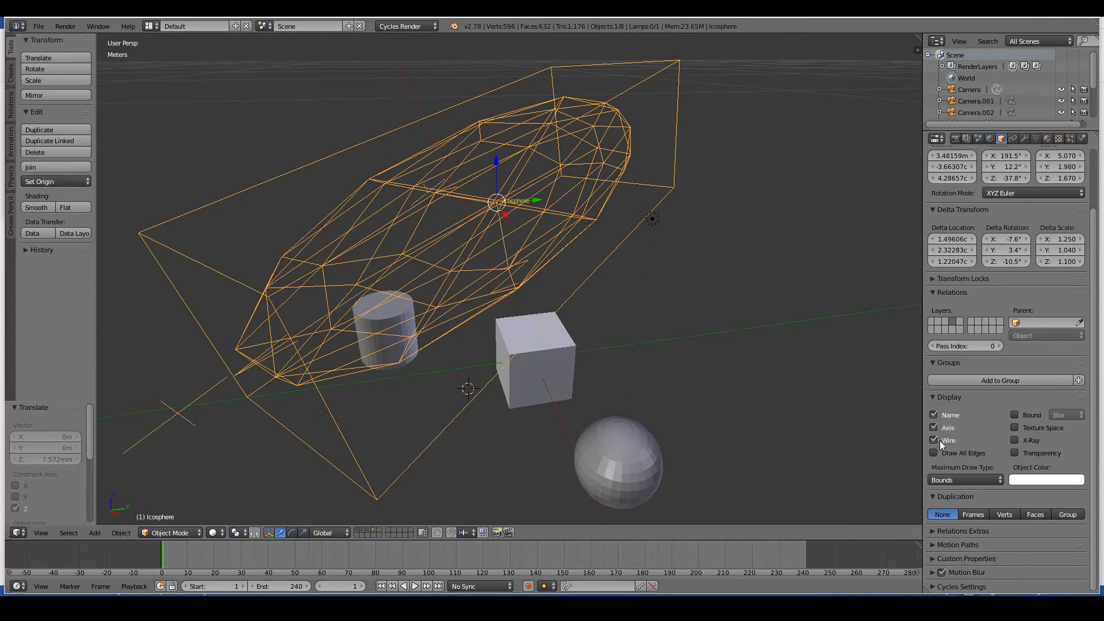
click(934, 440)
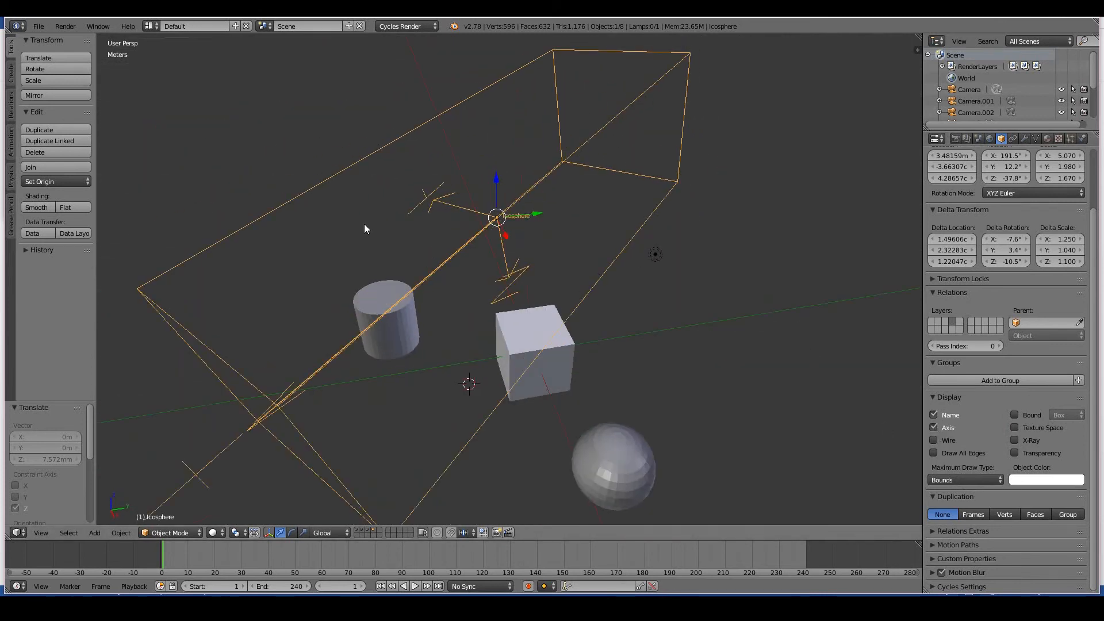
click(934, 453)
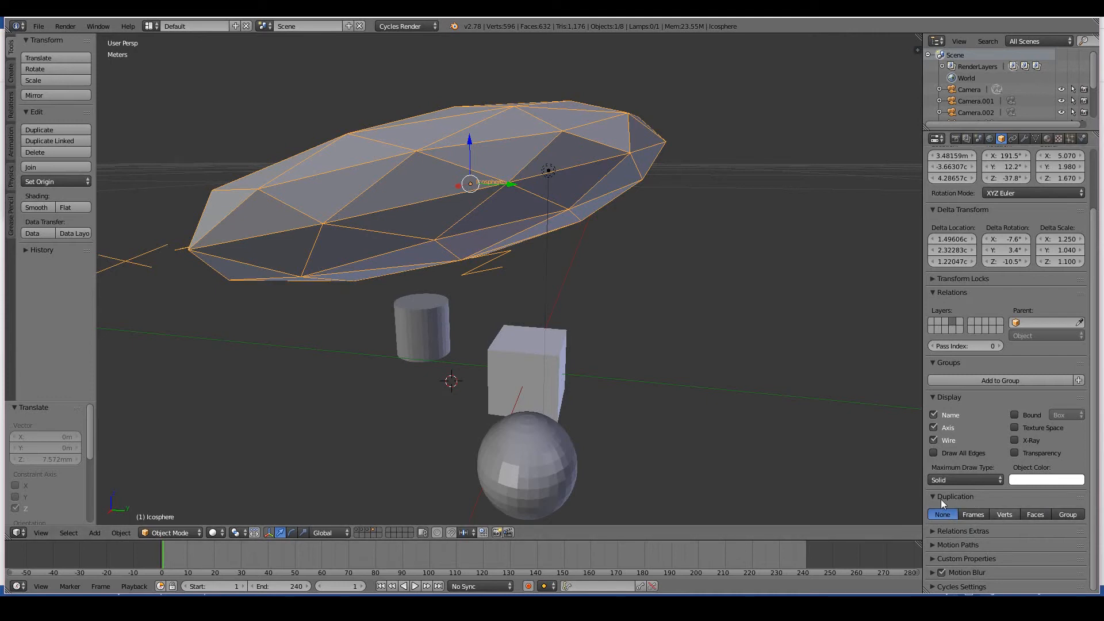
mouse_move(1055, 533)
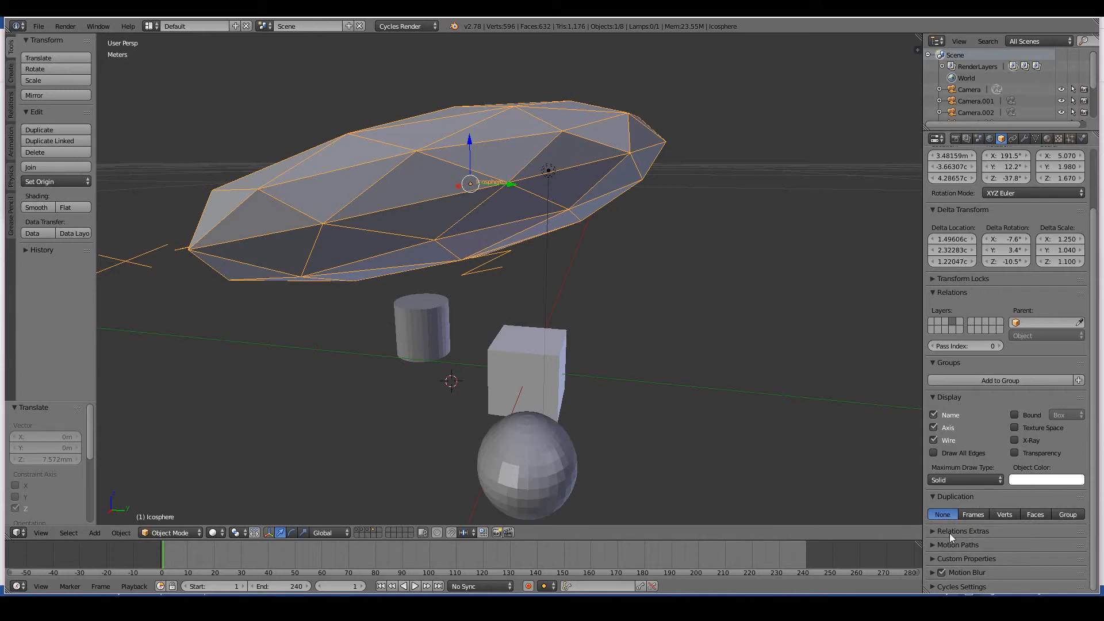
click(1004, 514)
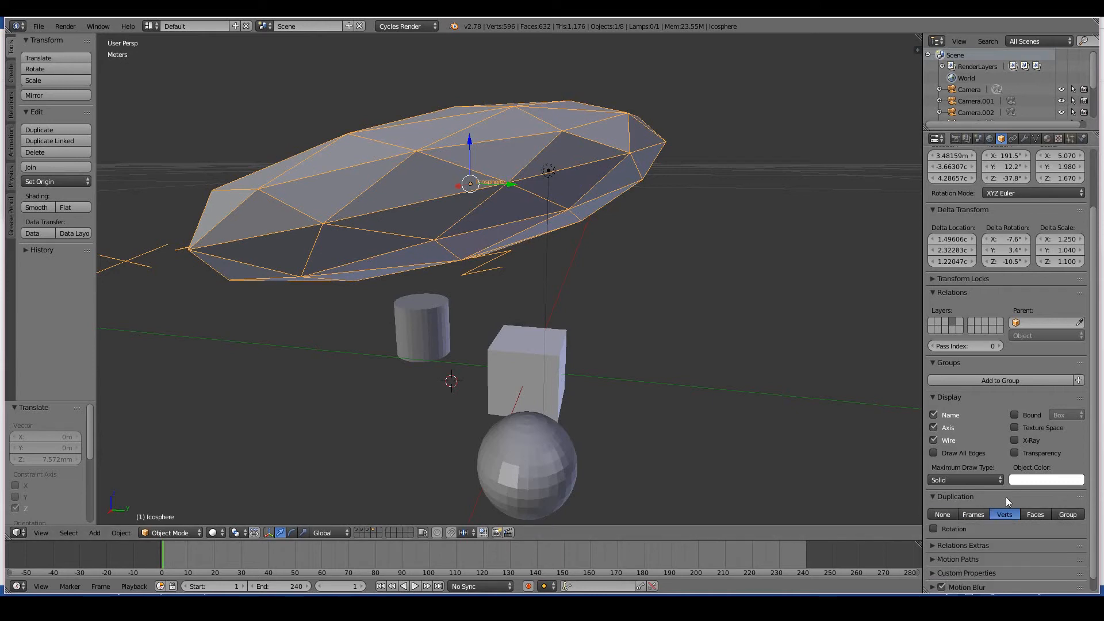
click(955, 496)
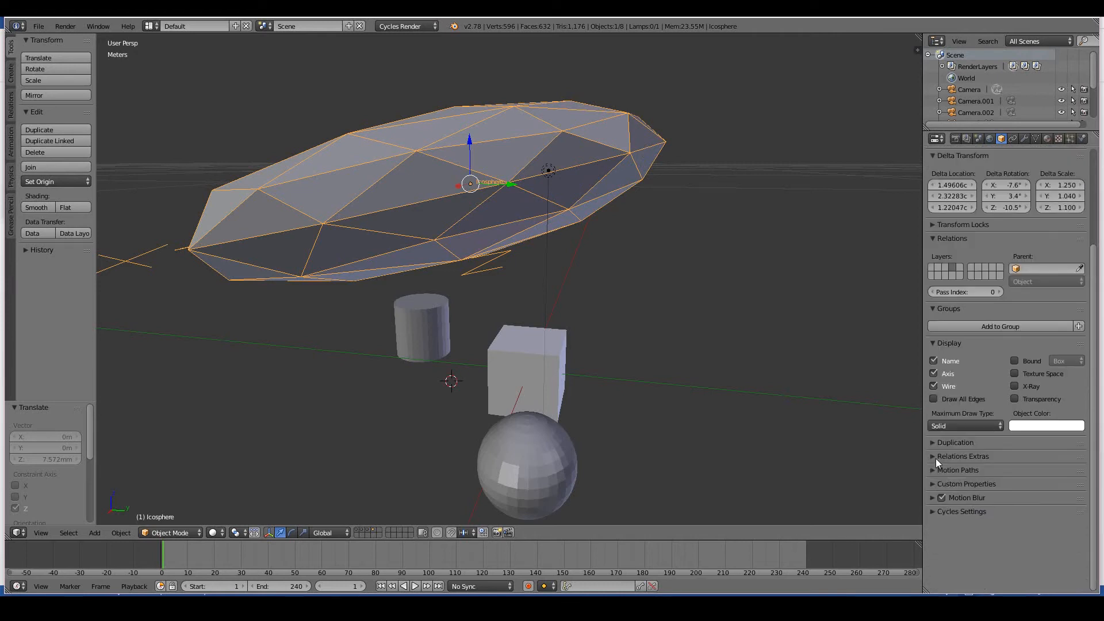
click(958, 469)
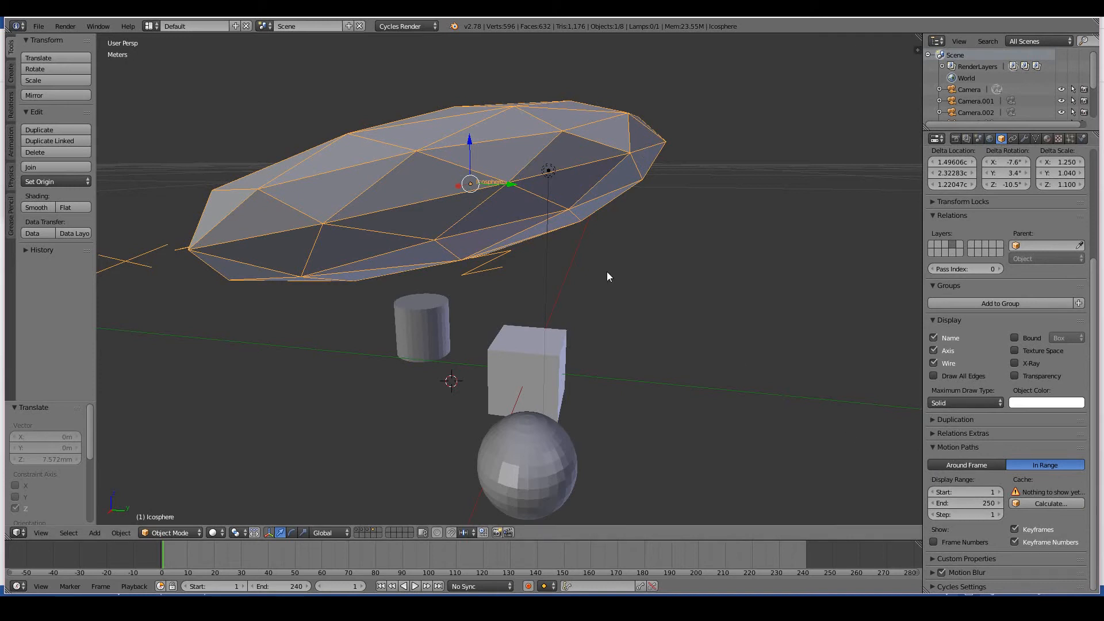
mouse_move(525, 80)
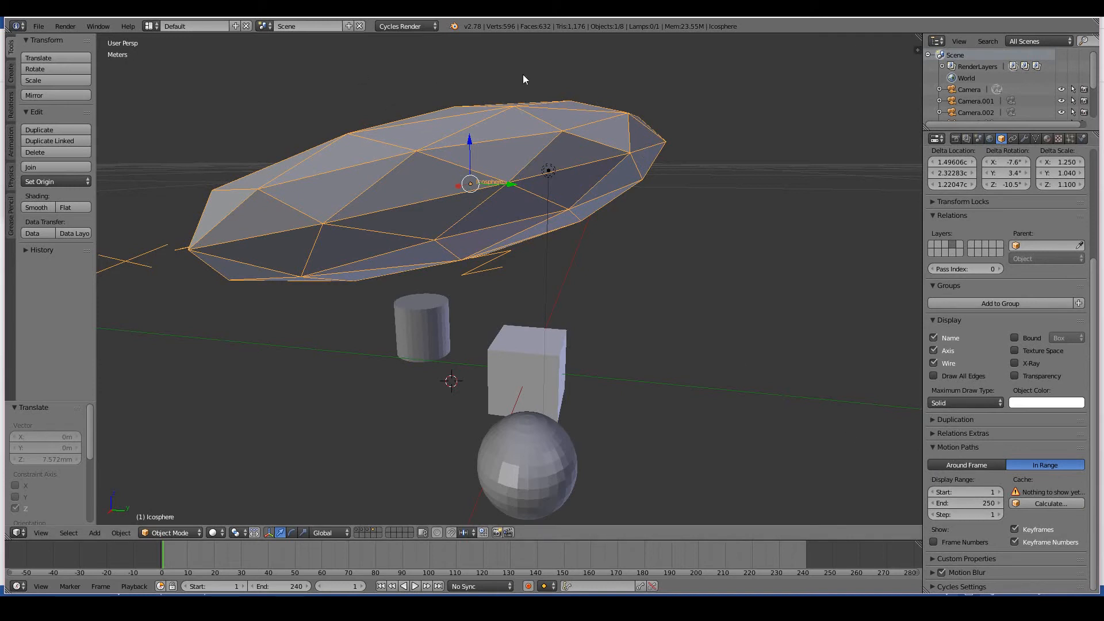
mouse_move(935, 450)
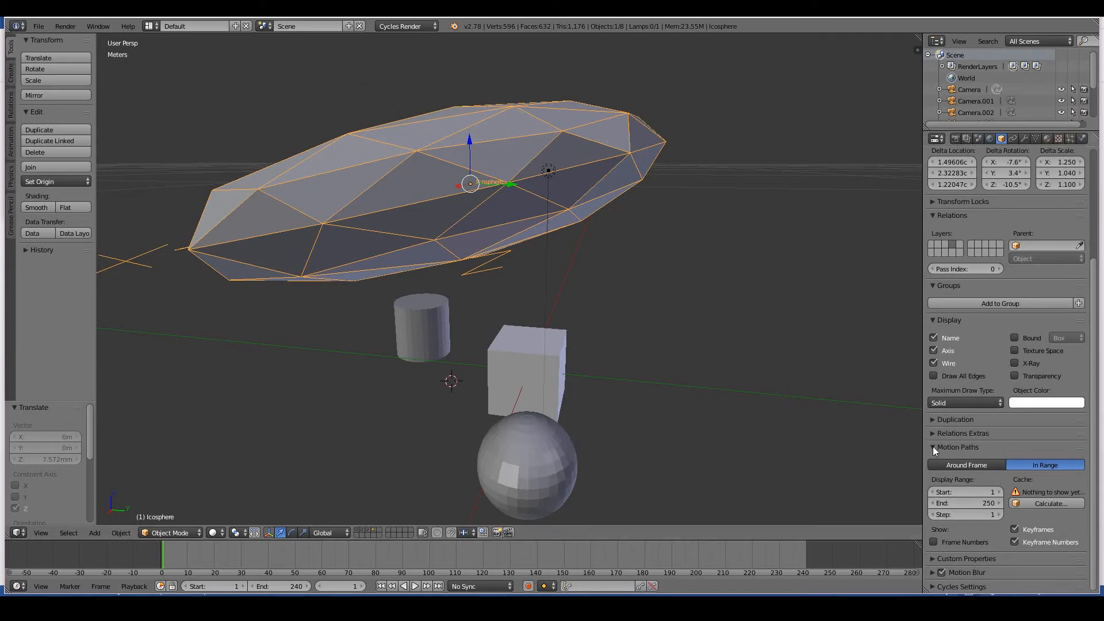
click(958, 446)
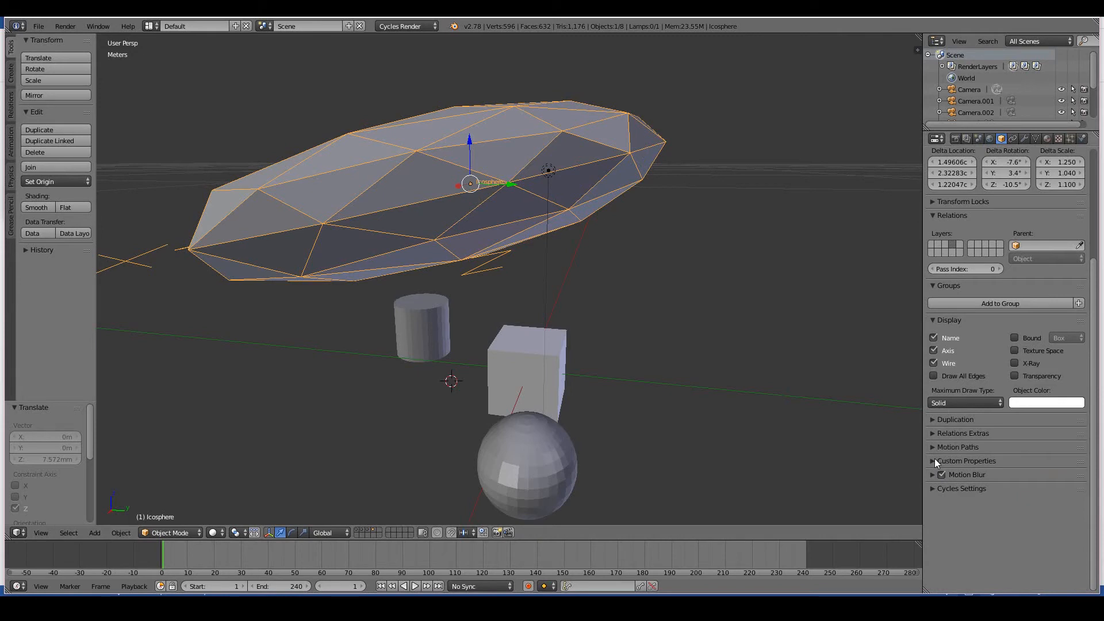
click(964, 473)
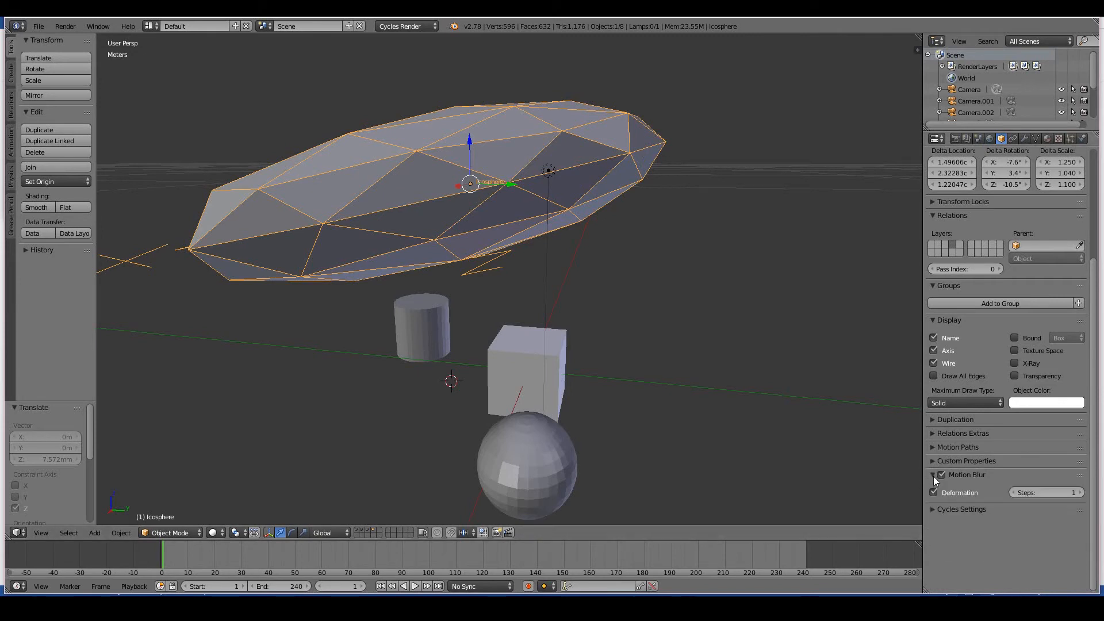
click(940, 474)
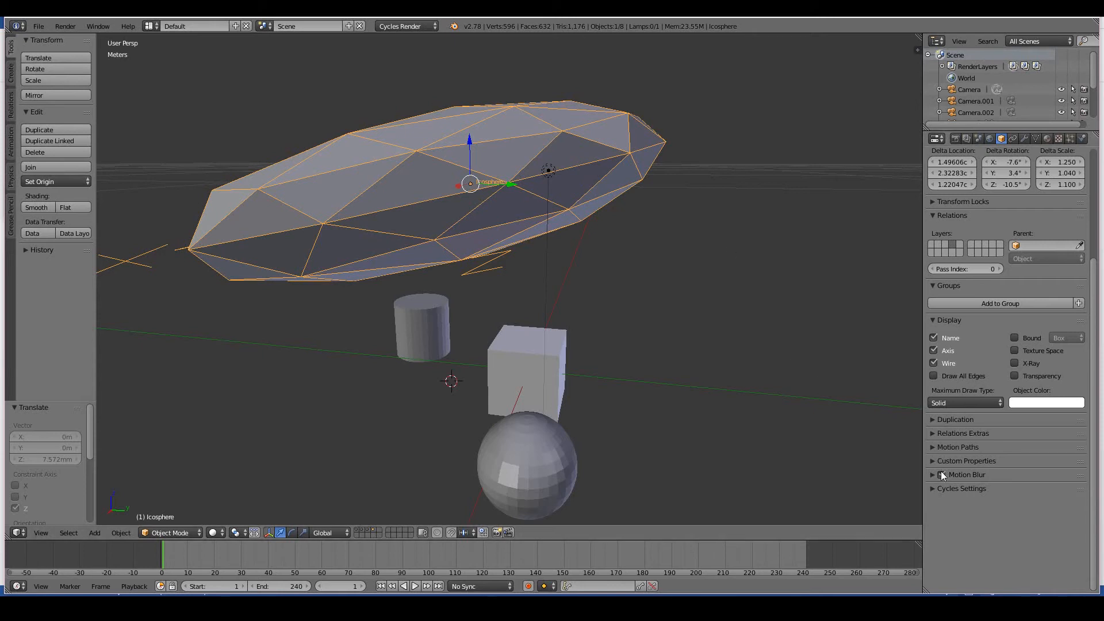
click(941, 473)
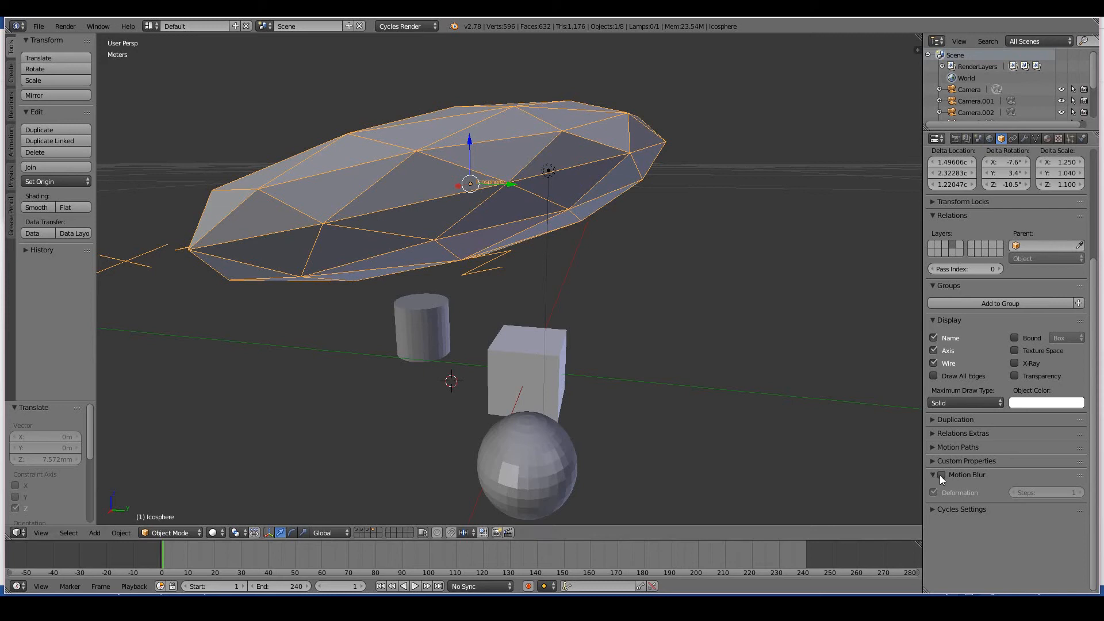
click(933, 492)
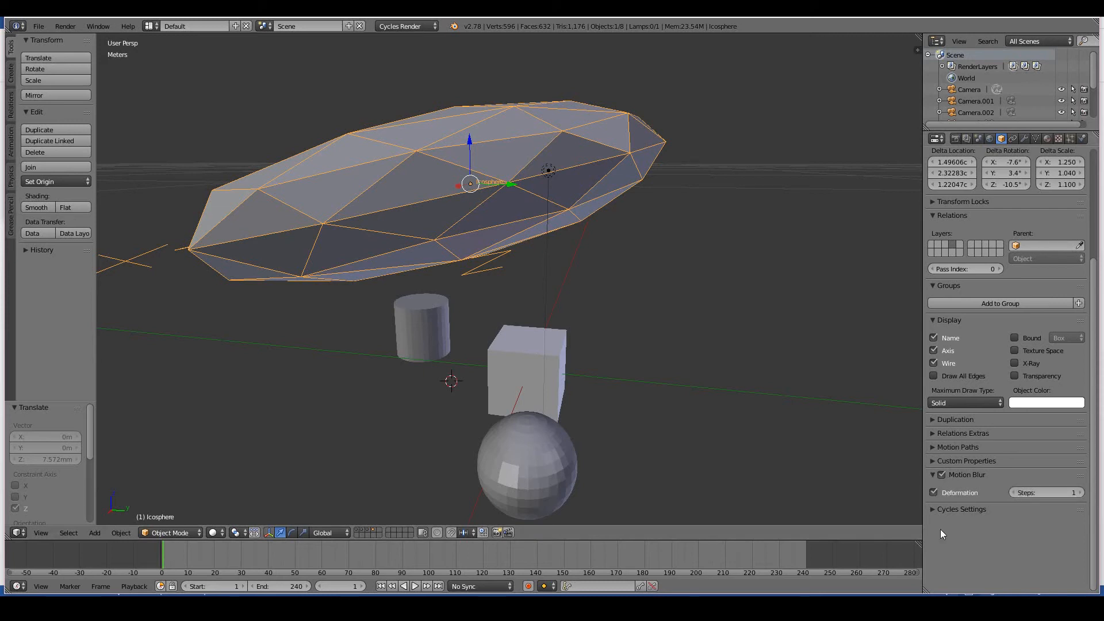
mouse_move(1046, 492)
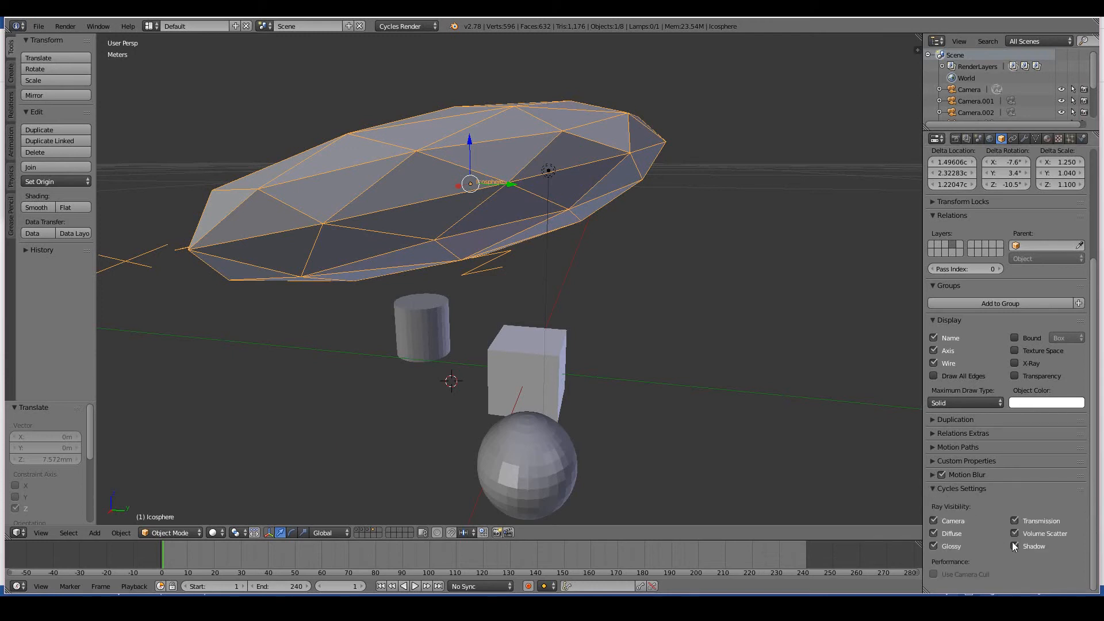
click(1014, 545)
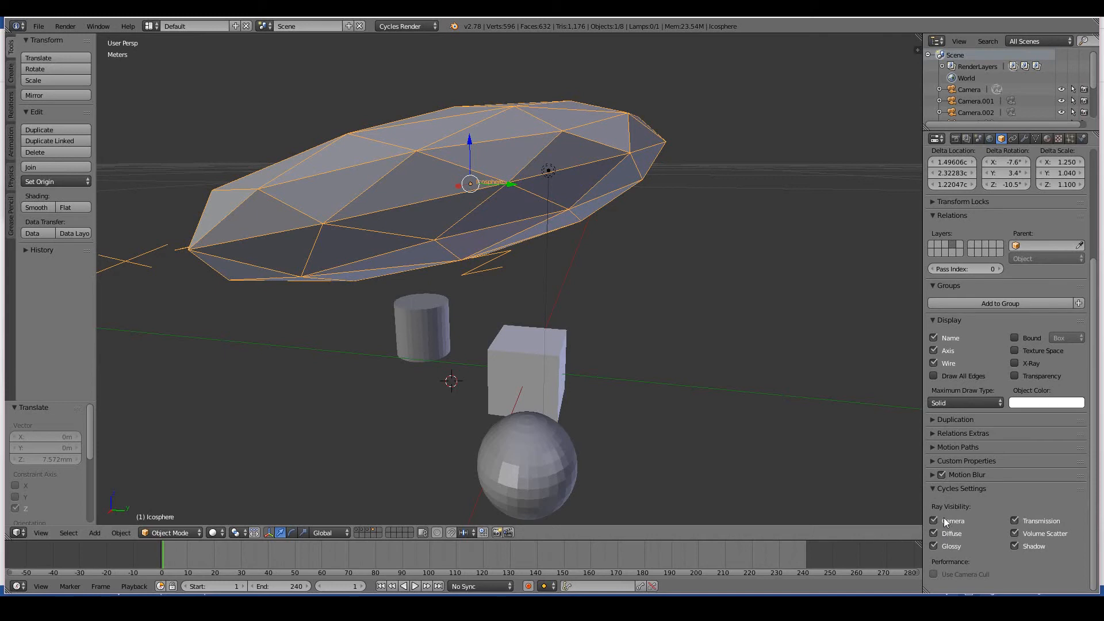
mouse_move(707, 306)
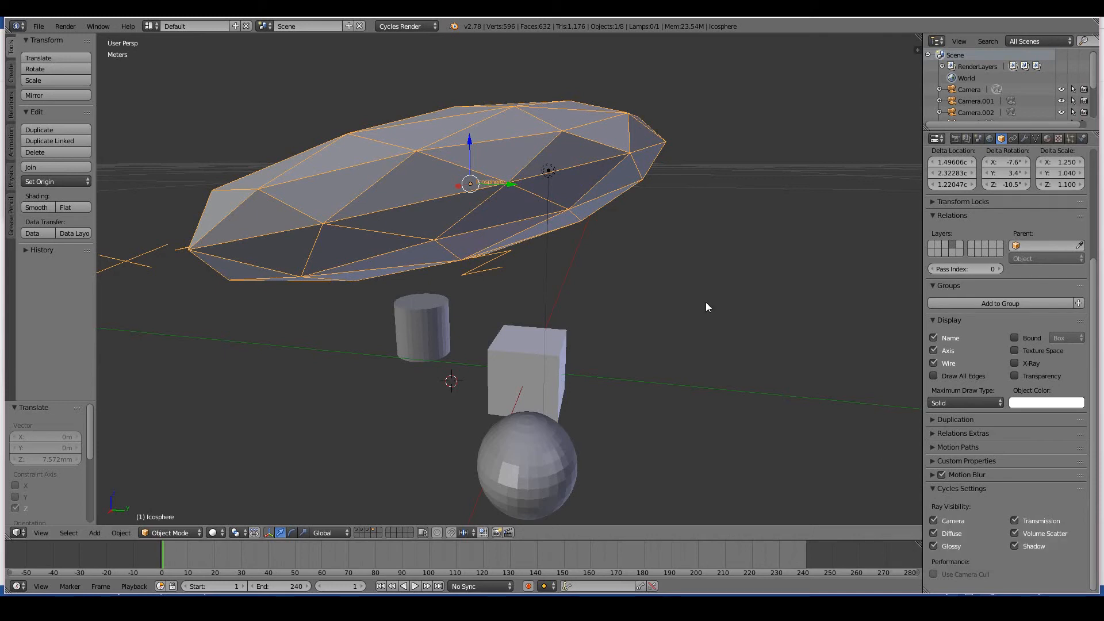
mouse_move(617, 234)
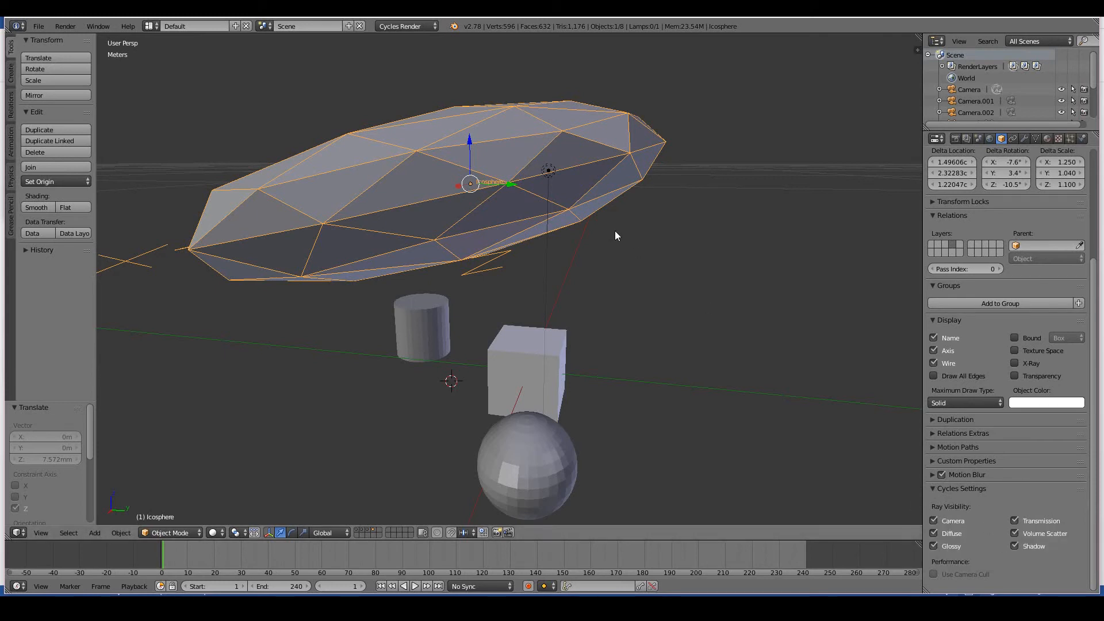
mouse_move(869, 209)
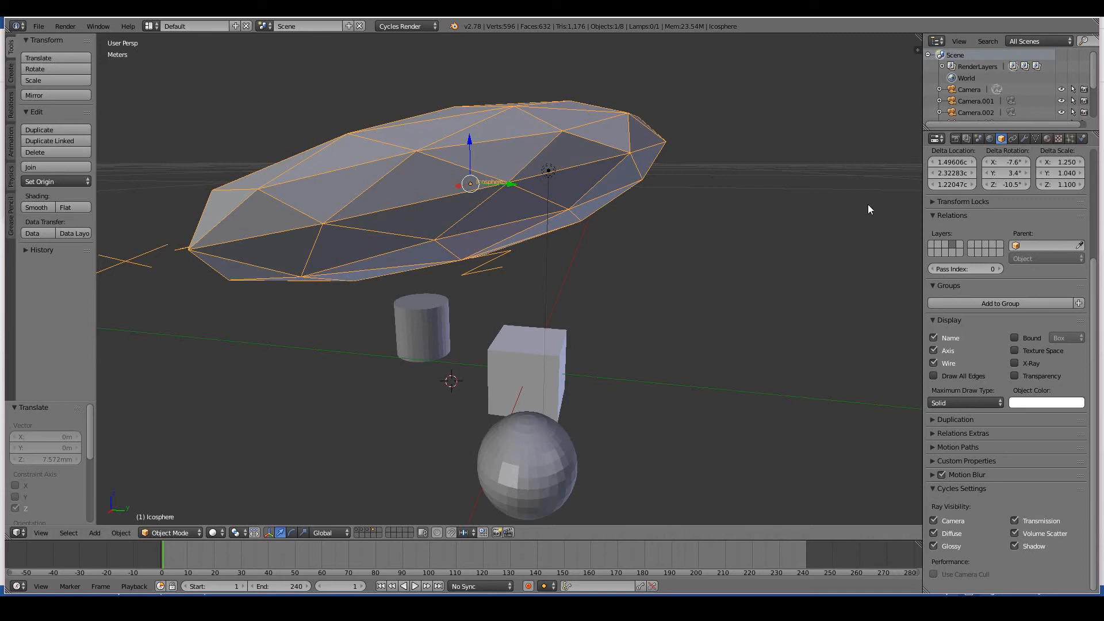
mouse_move(753, 278)
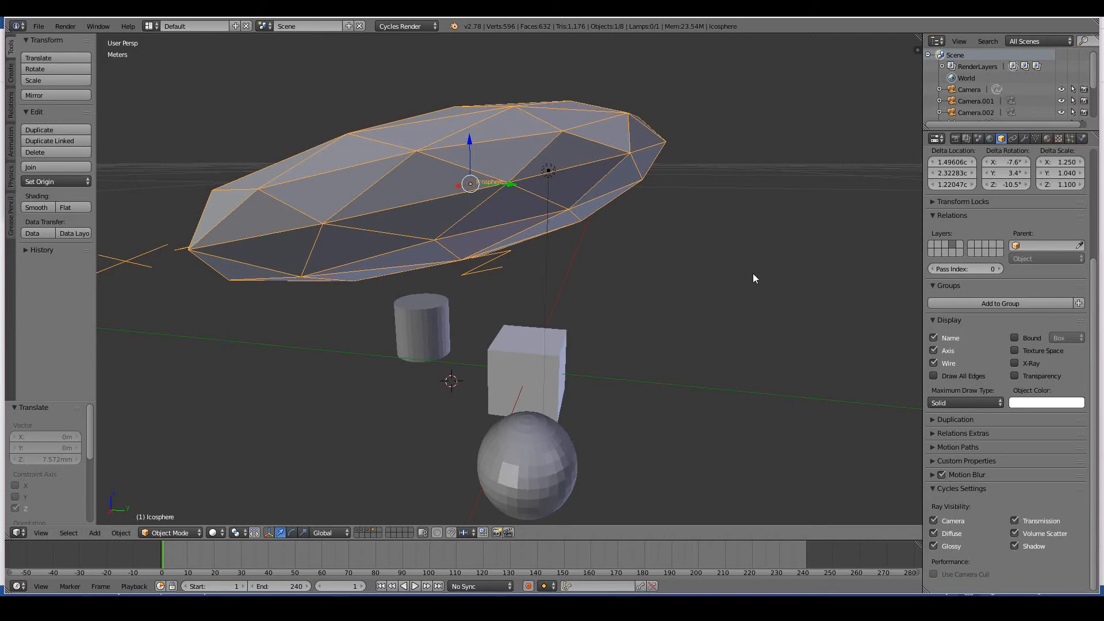
mouse_move(1045, 529)
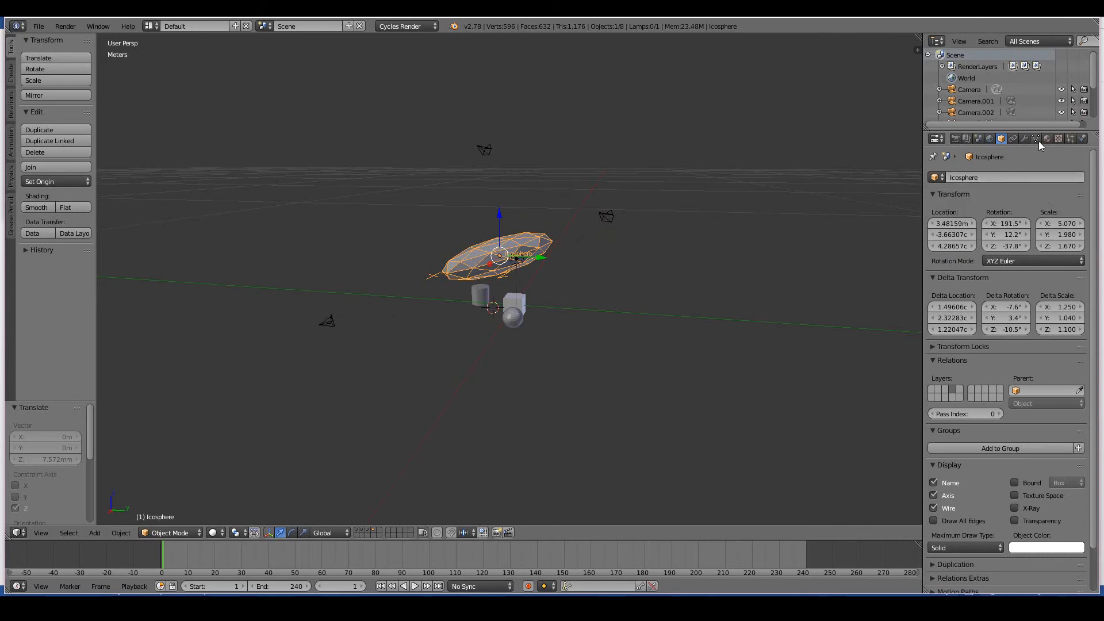
Show the icosphere's mesh data panel with normals, vertex groups, shape keys and UV maps.
click(1036, 138)
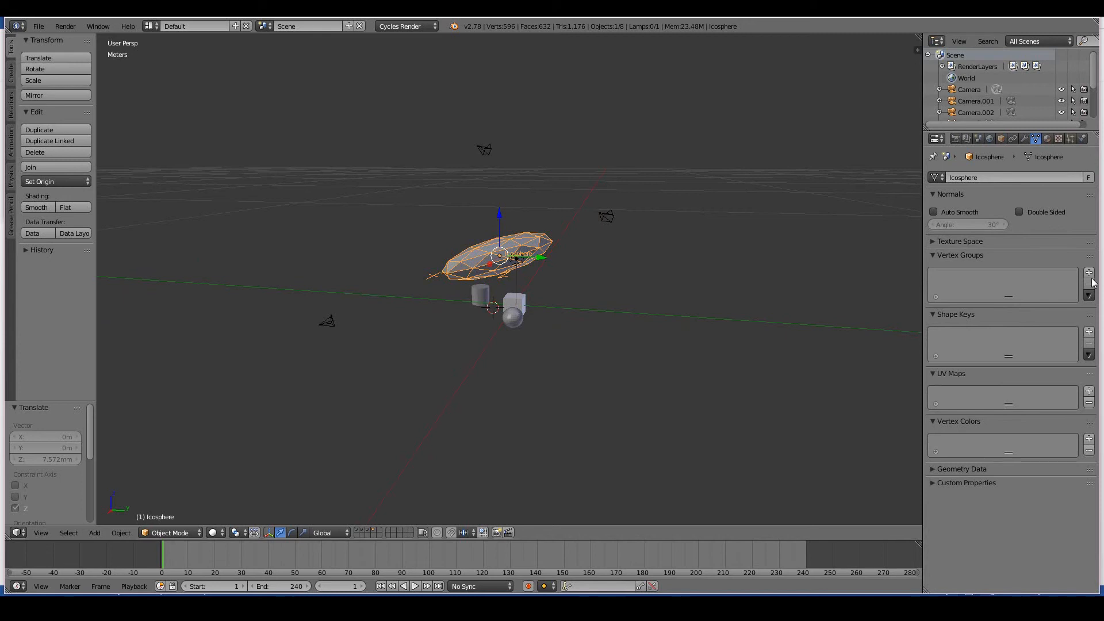
mouse_move(992, 327)
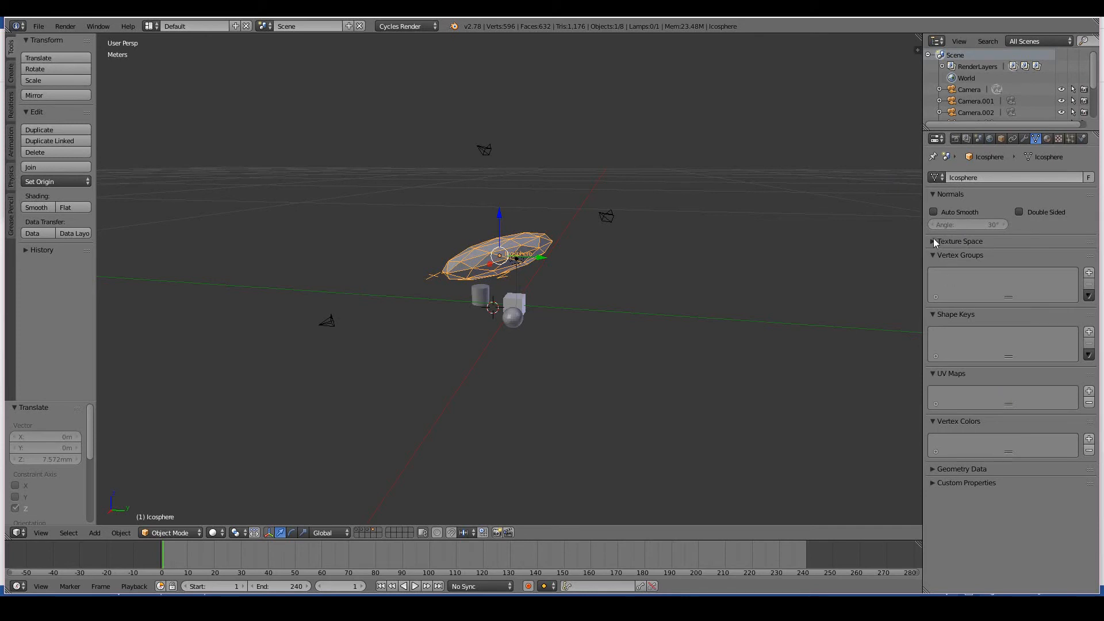
click(933, 240)
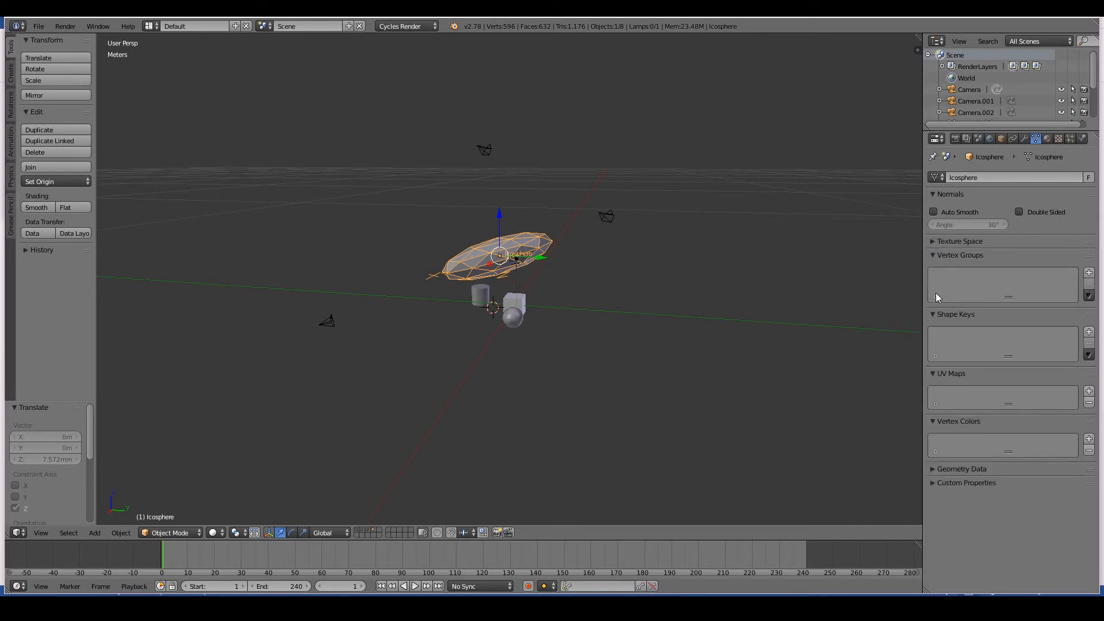
mouse_move(1005, 401)
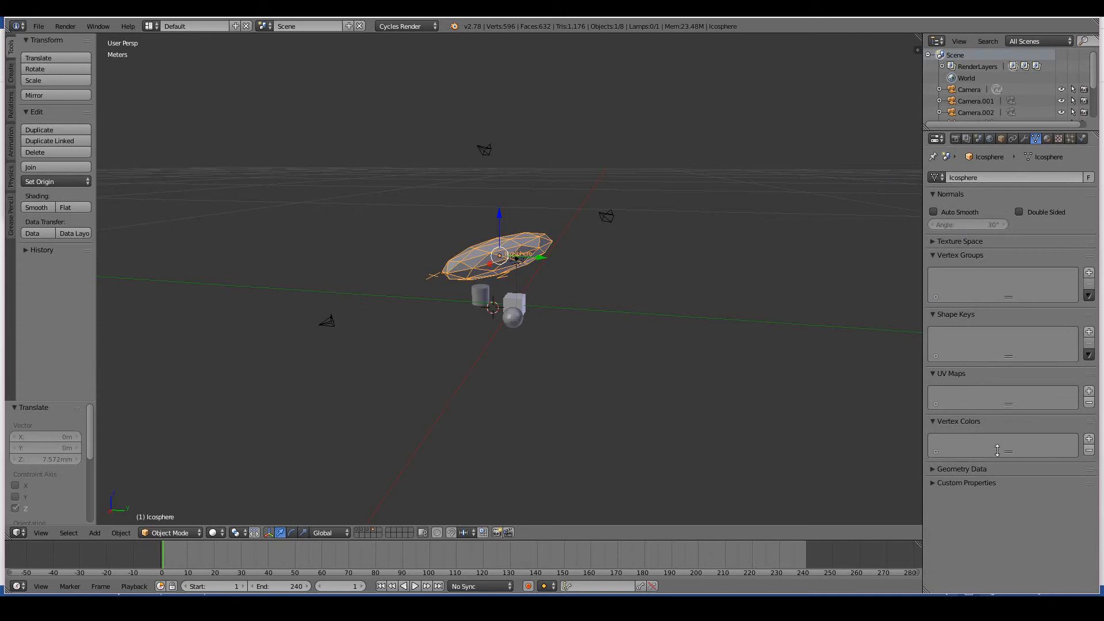
mouse_move(984, 448)
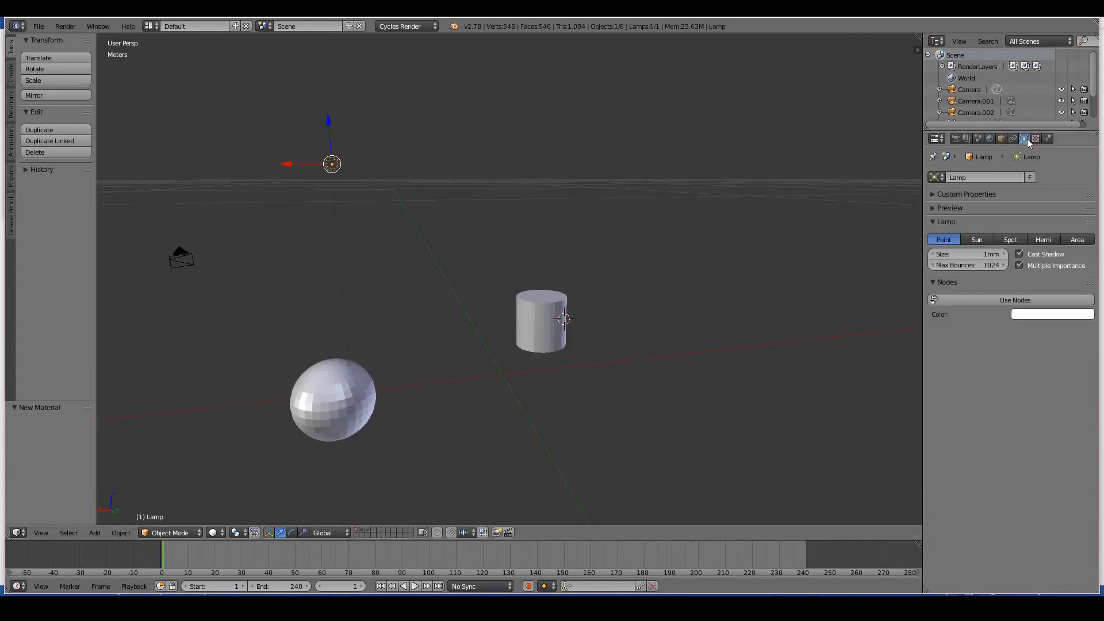
mouse_move(1026, 139)
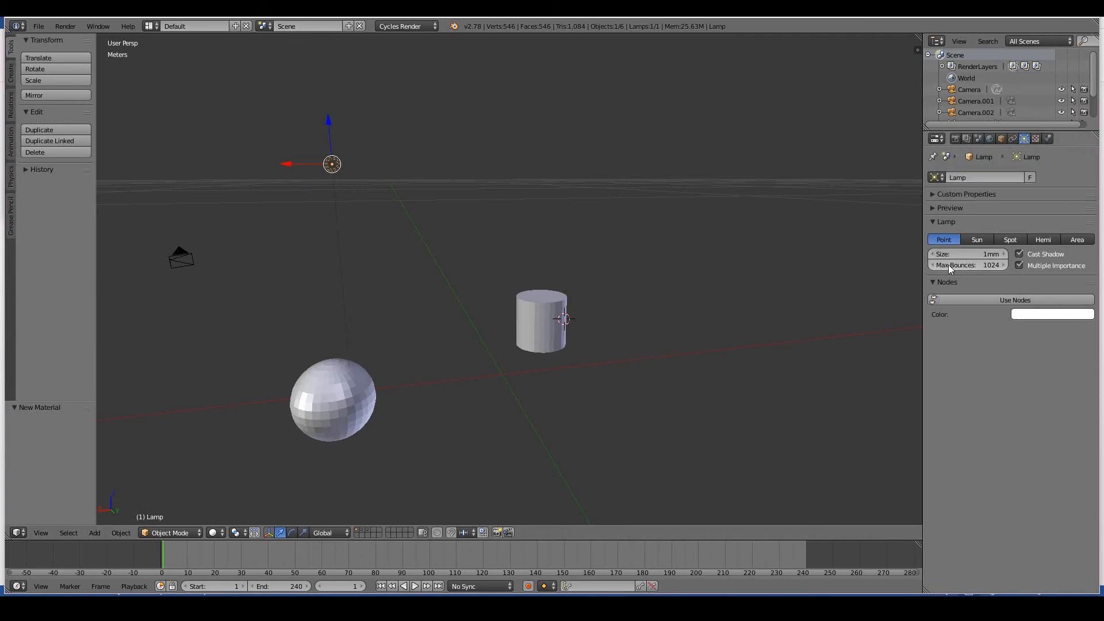
Make the lamp a Sun light, nudge its size and peek at its colour picker.
click(976, 239)
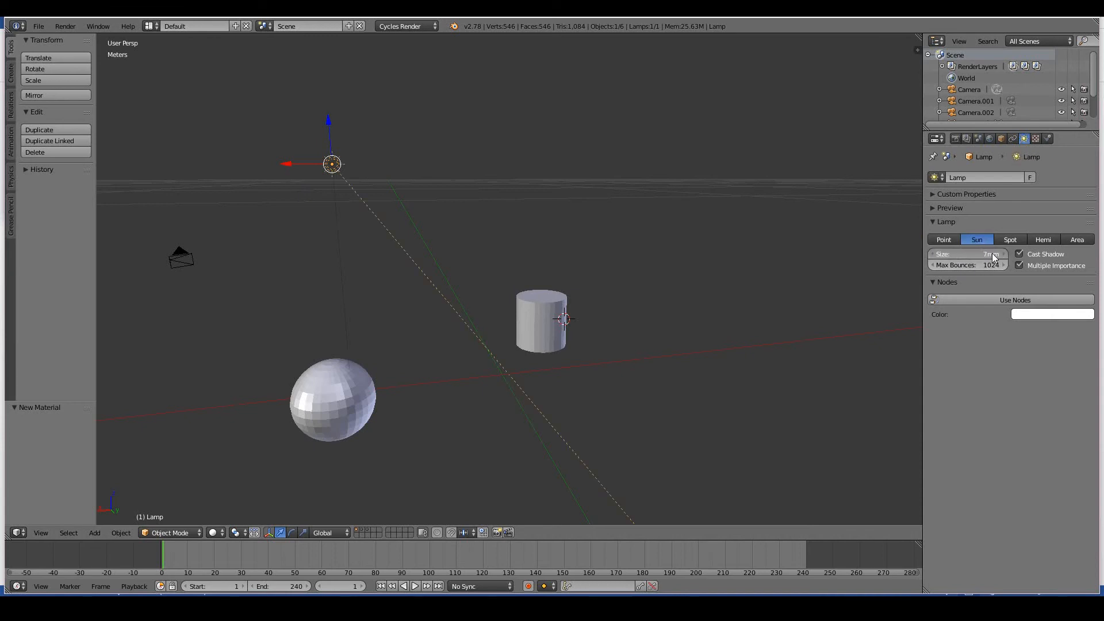
click(971, 253)
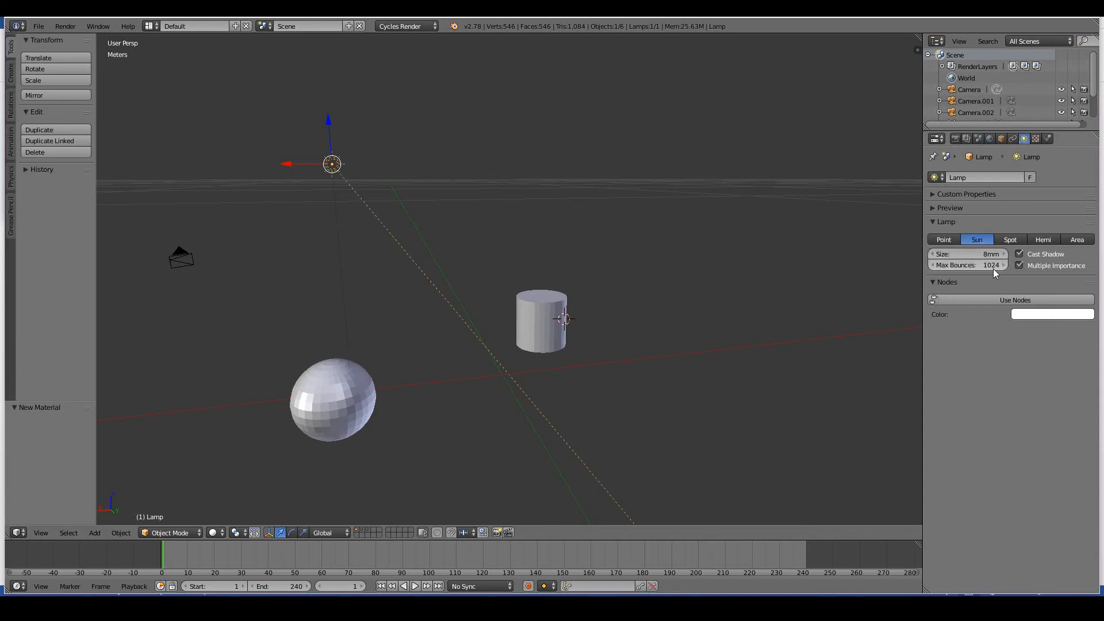
click(1051, 314)
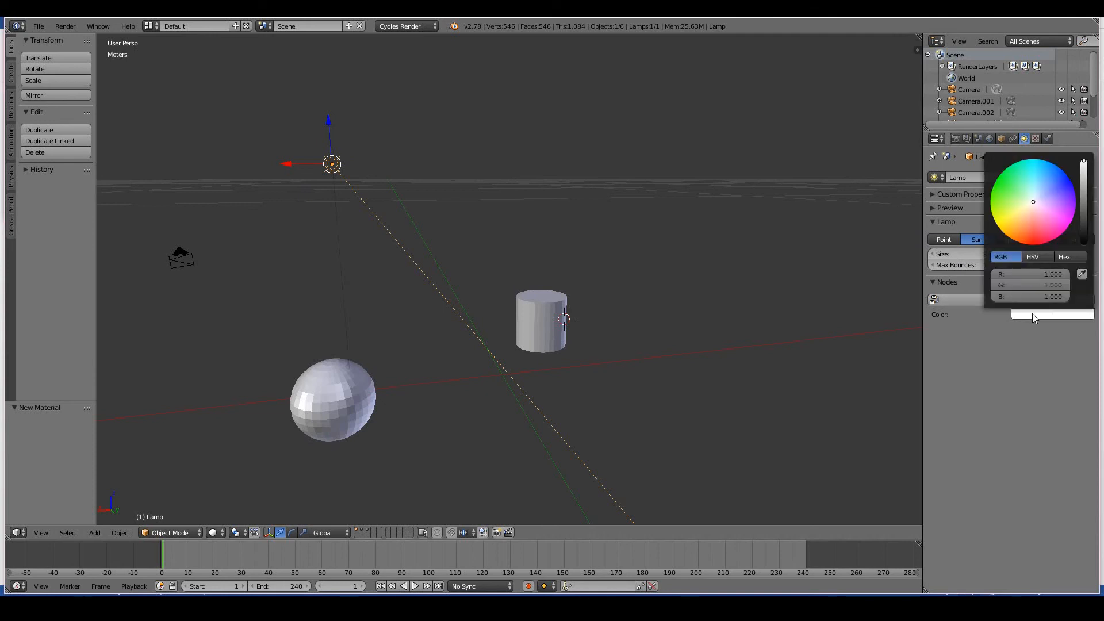
click(180, 257)
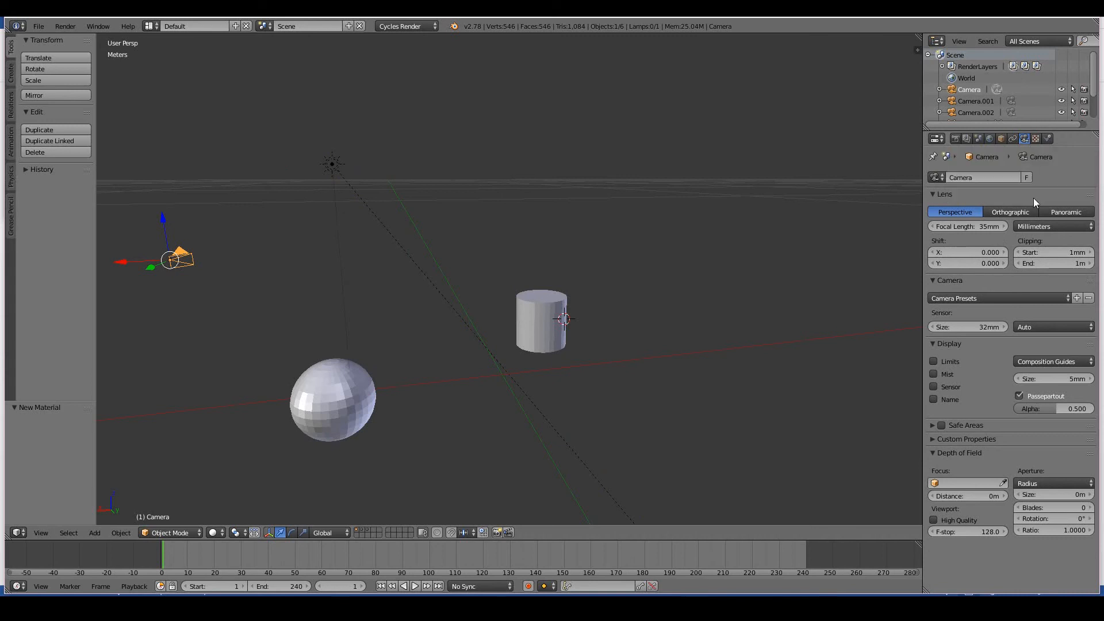
mouse_move(1002, 284)
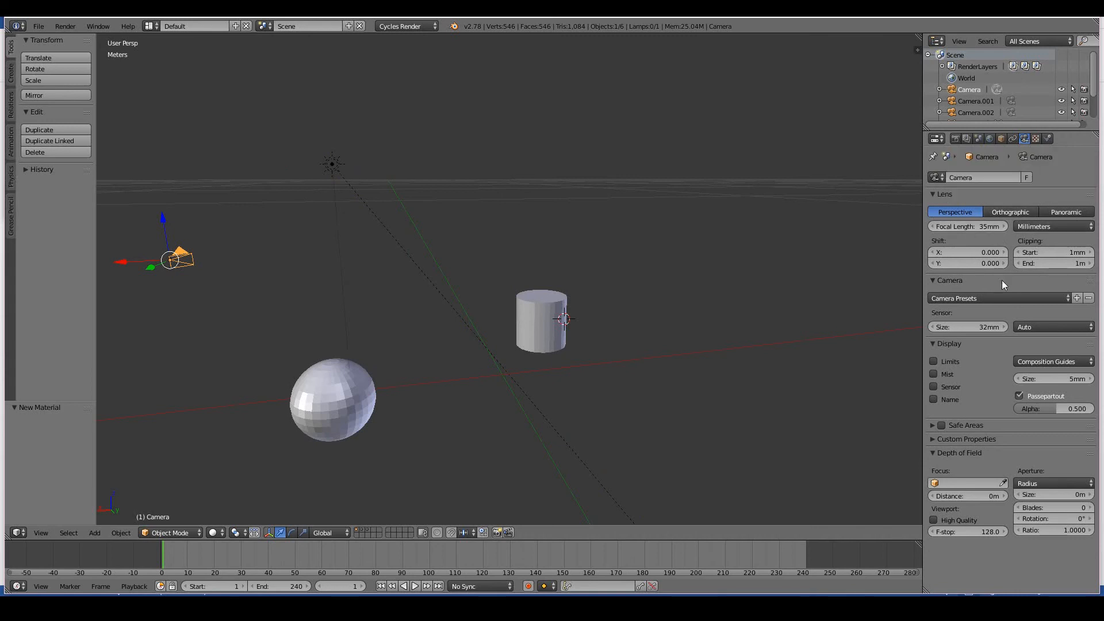
mouse_move(1051, 412)
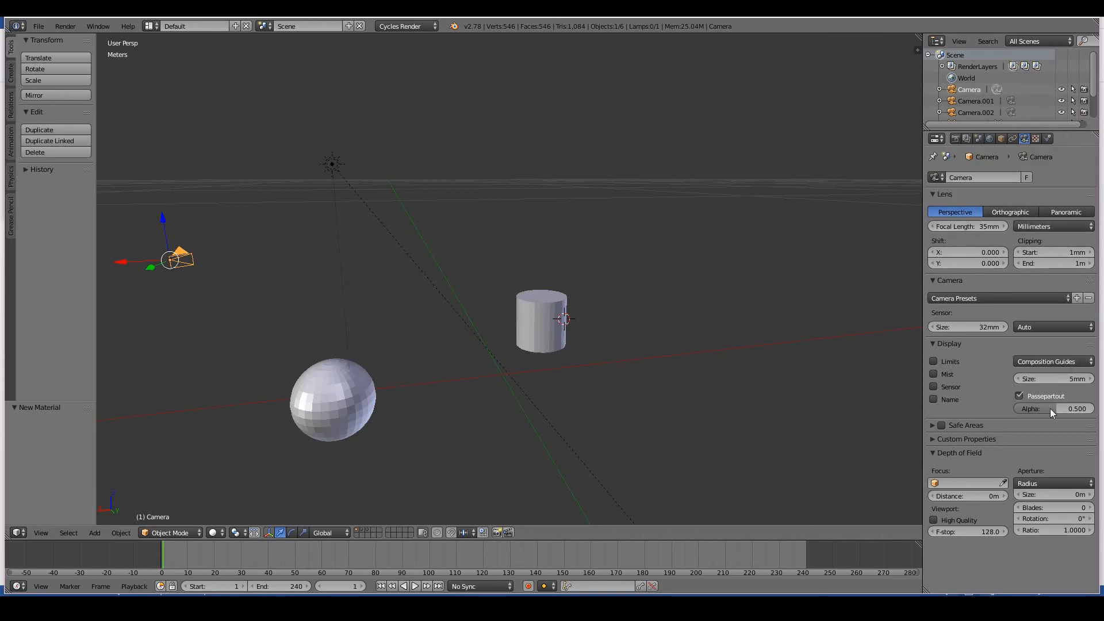
mouse_move(975, 246)
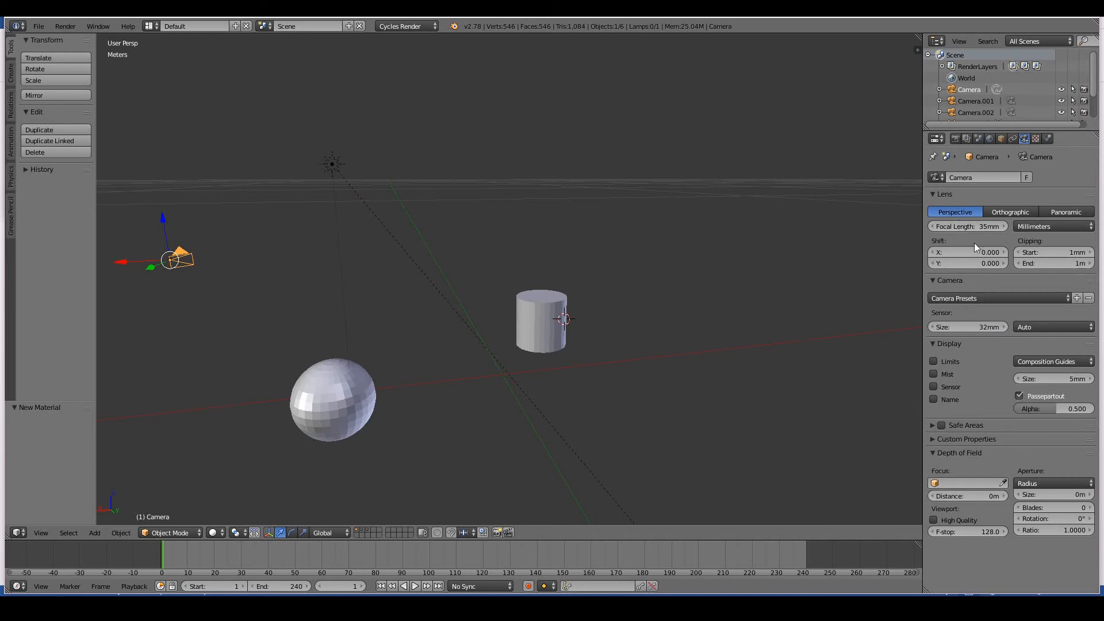
mouse_move(991, 394)
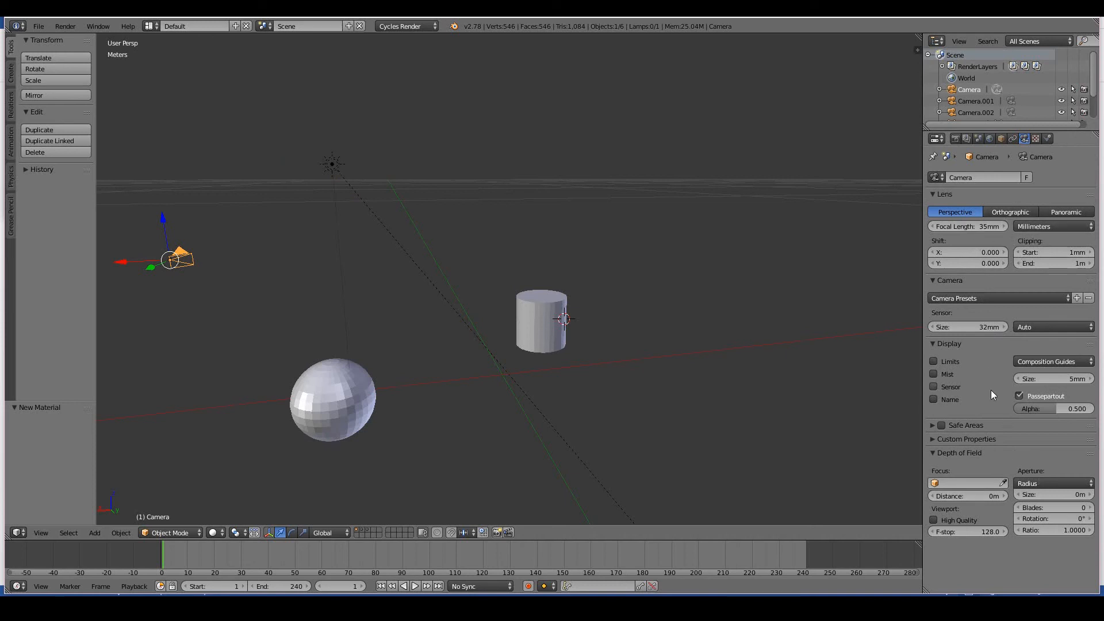
mouse_move(965, 234)
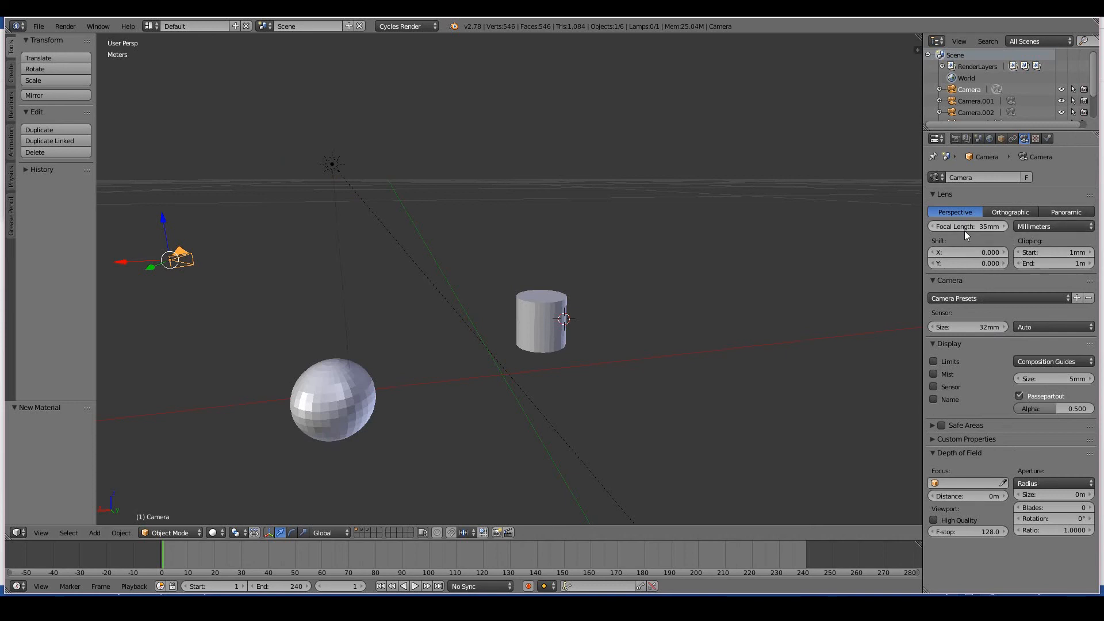
mouse_move(943, 282)
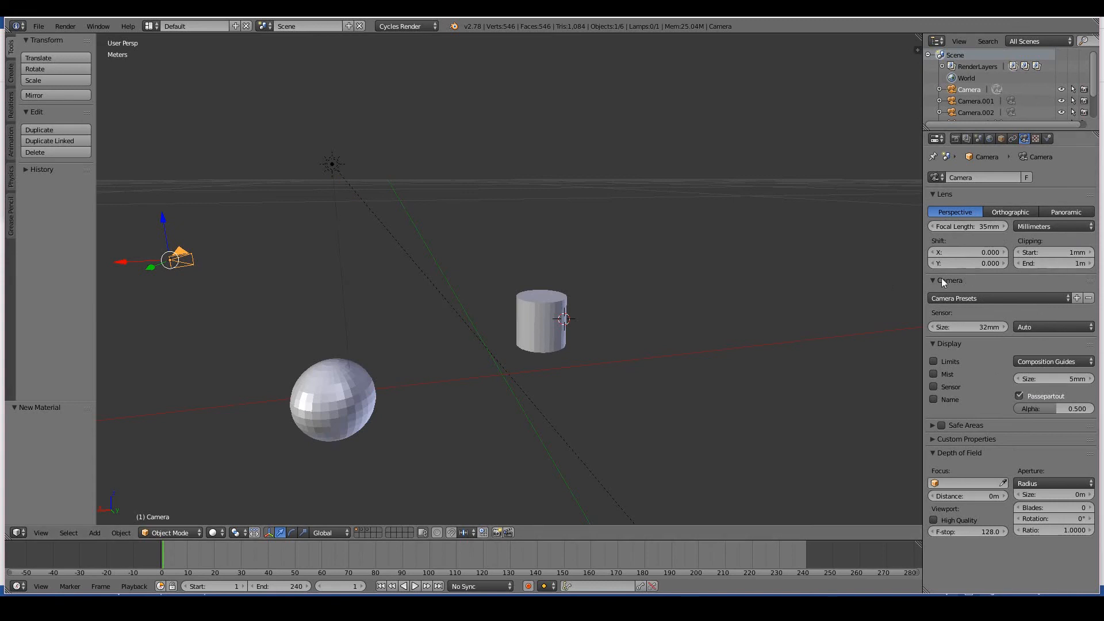
mouse_move(1009, 295)
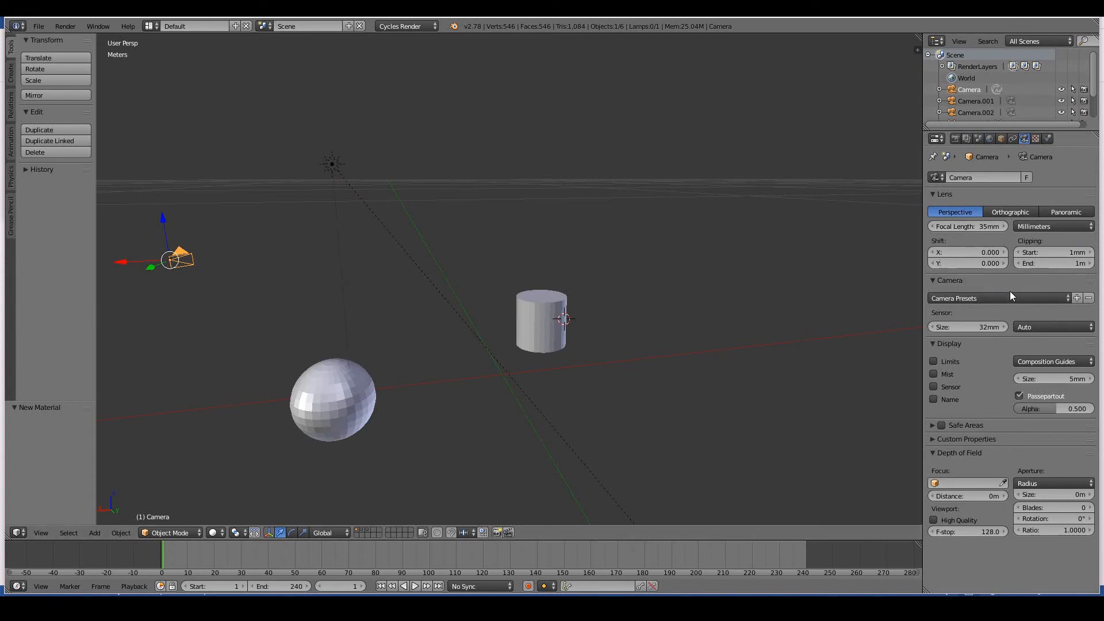
Browse the camera presets down to Sony and Super 35 Film, keeping the 32 mm sensor.
click(995, 298)
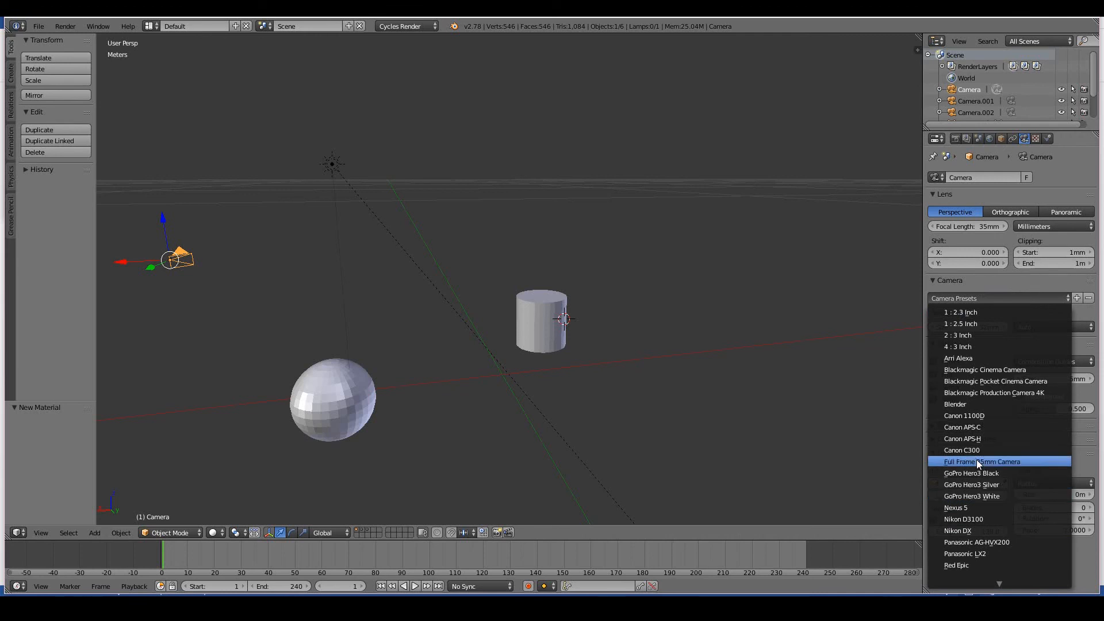
mouse_move(993, 392)
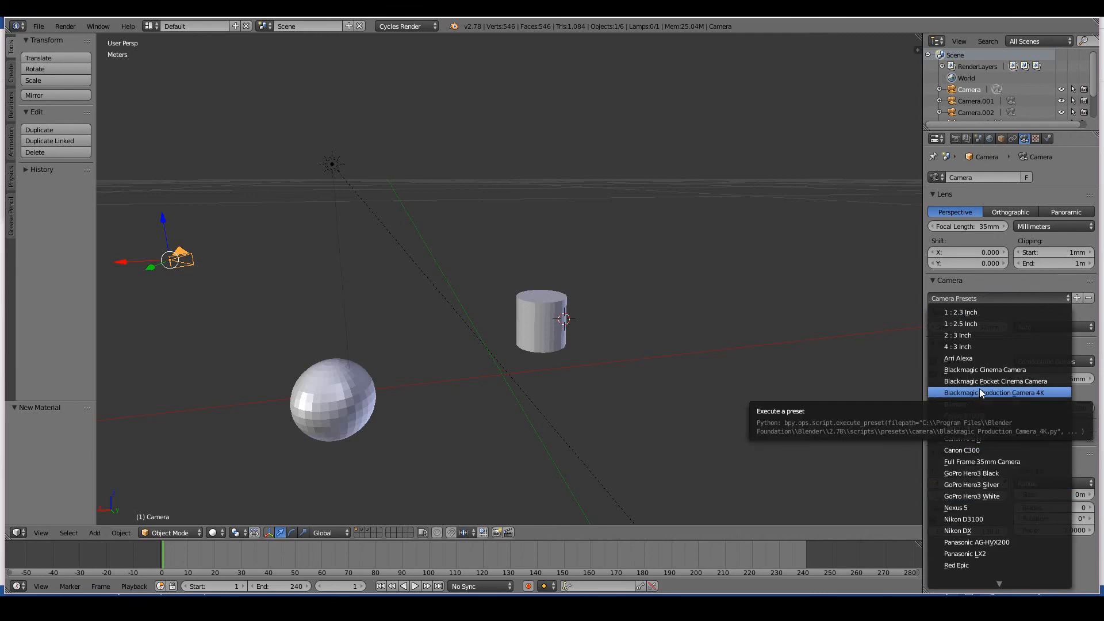
mouse_move(970, 358)
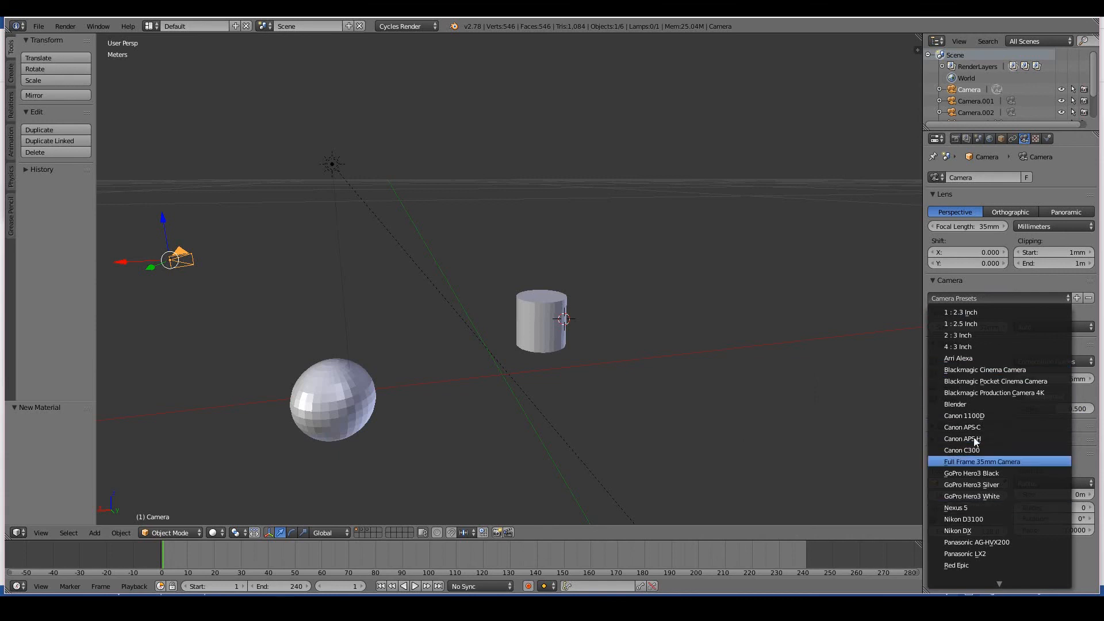
scroll(down, 3)
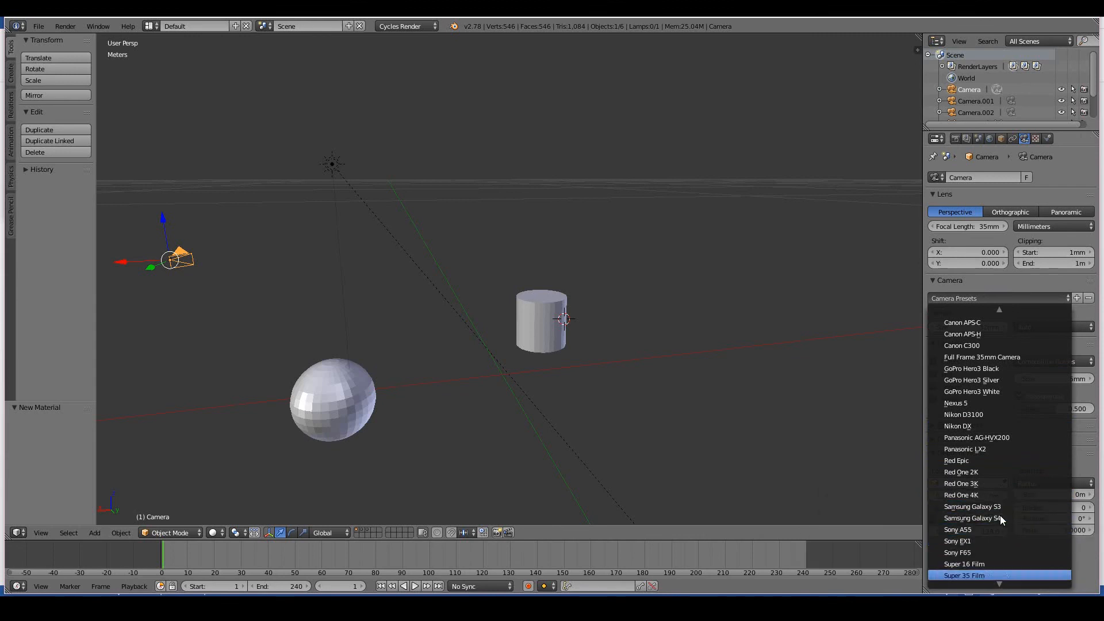
scroll(up, 3)
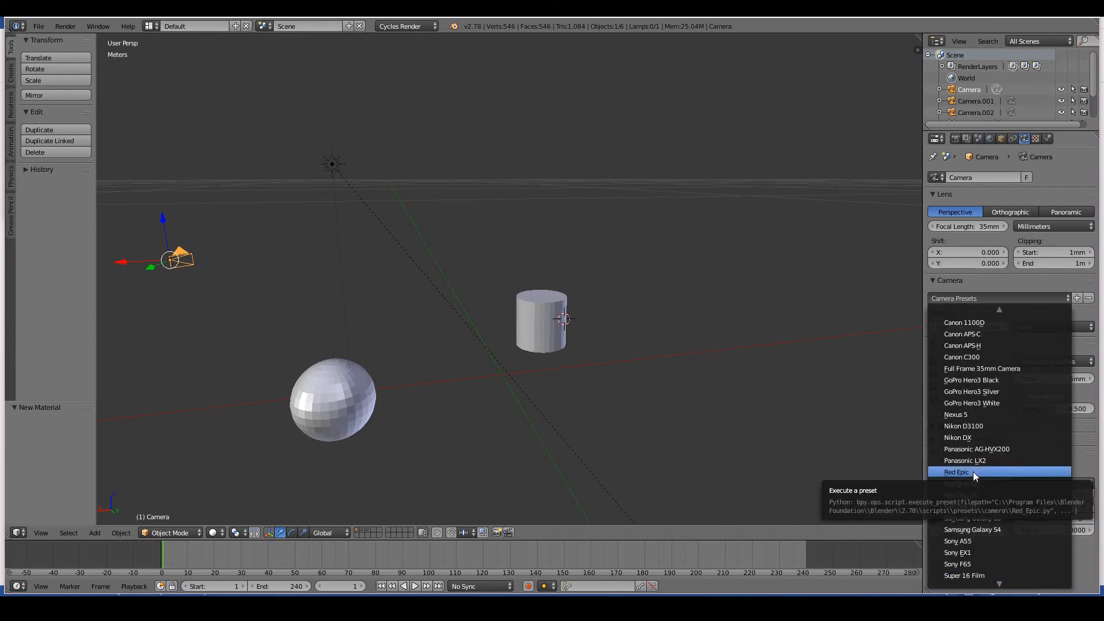
click(955, 471)
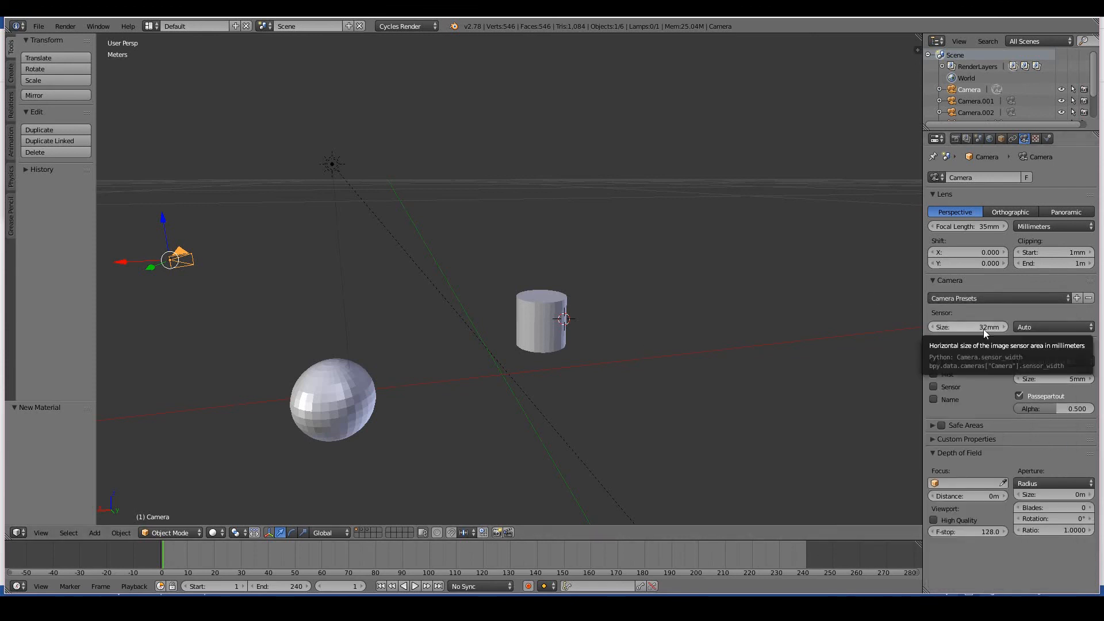
mouse_move(958, 457)
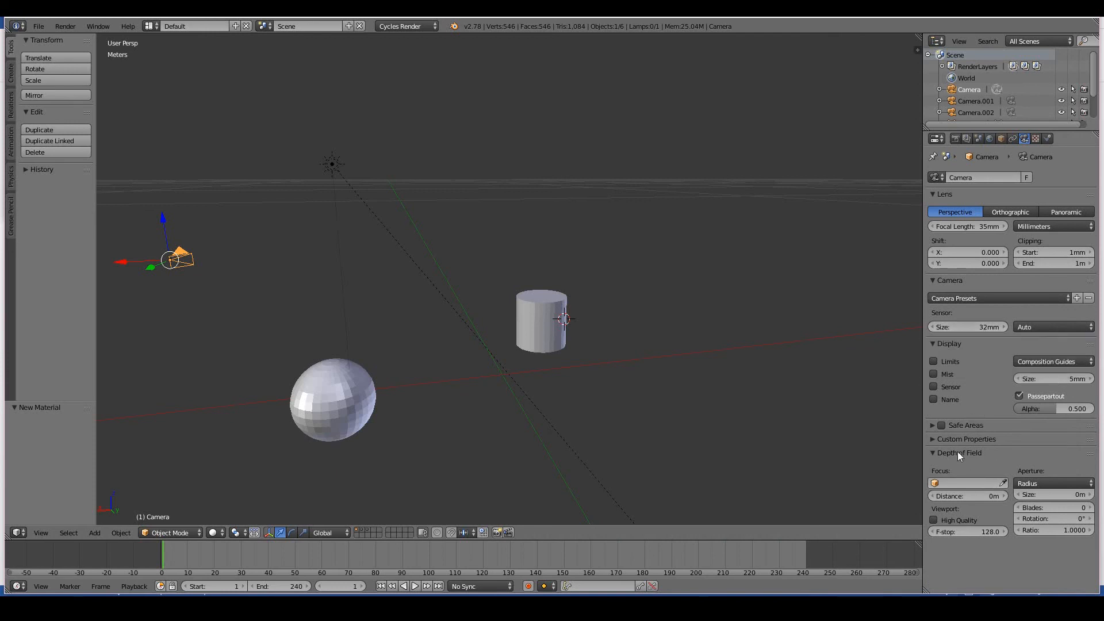
mouse_move(971, 535)
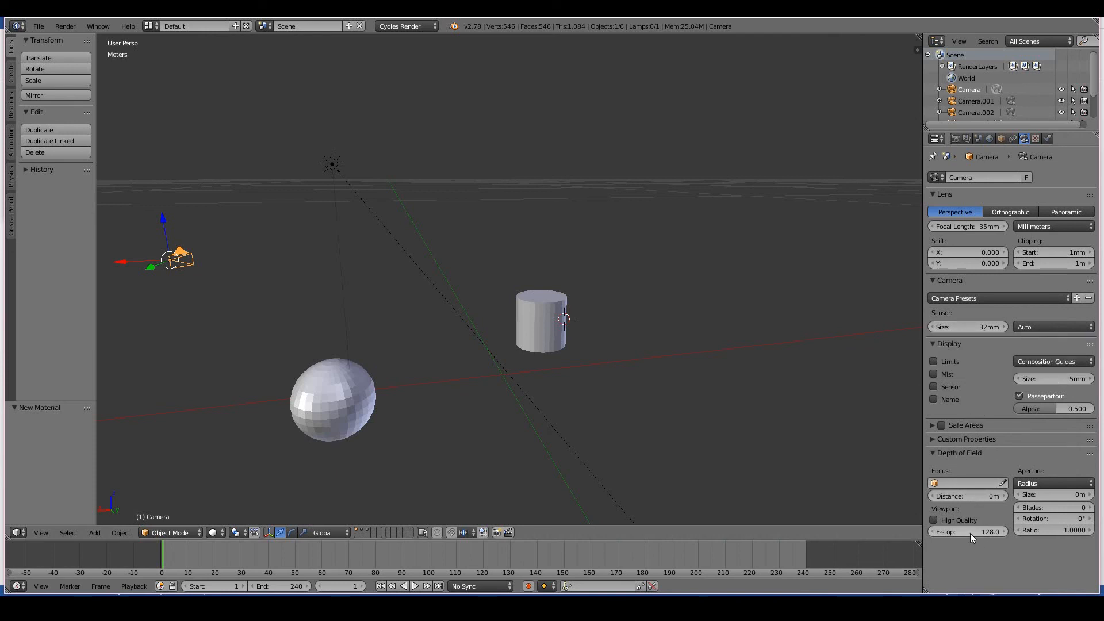
click(1054, 483)
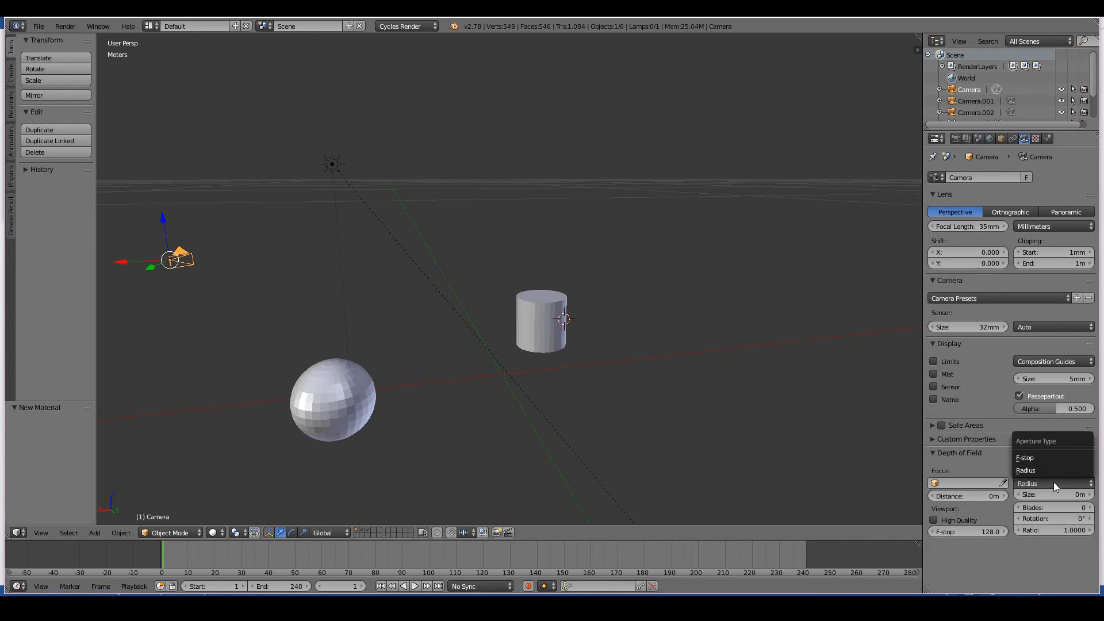
click(1025, 470)
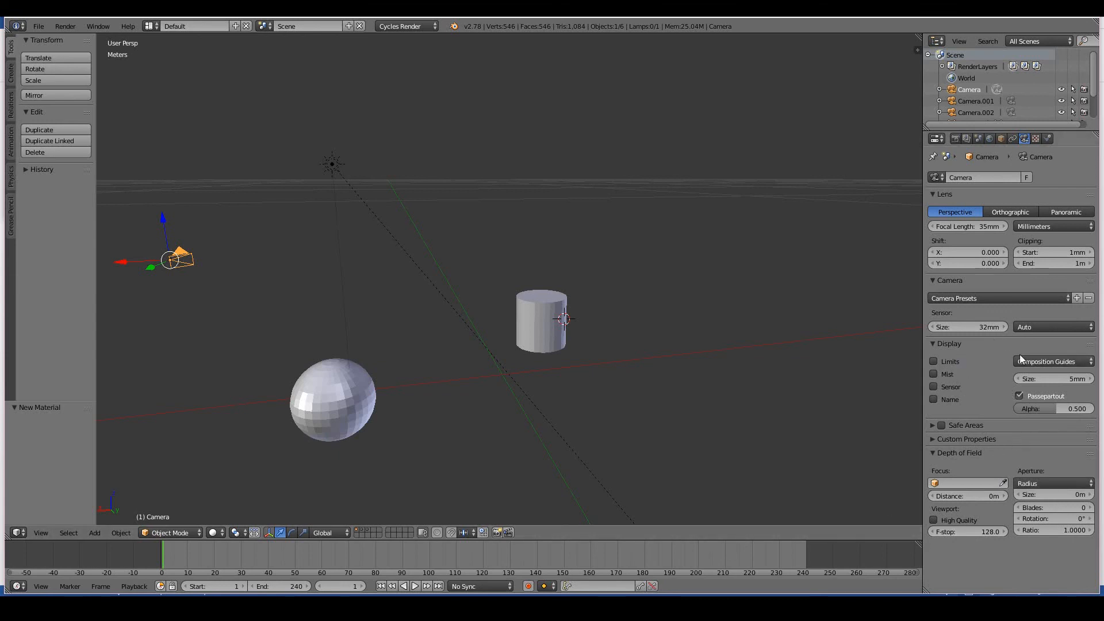
mouse_move(1064, 294)
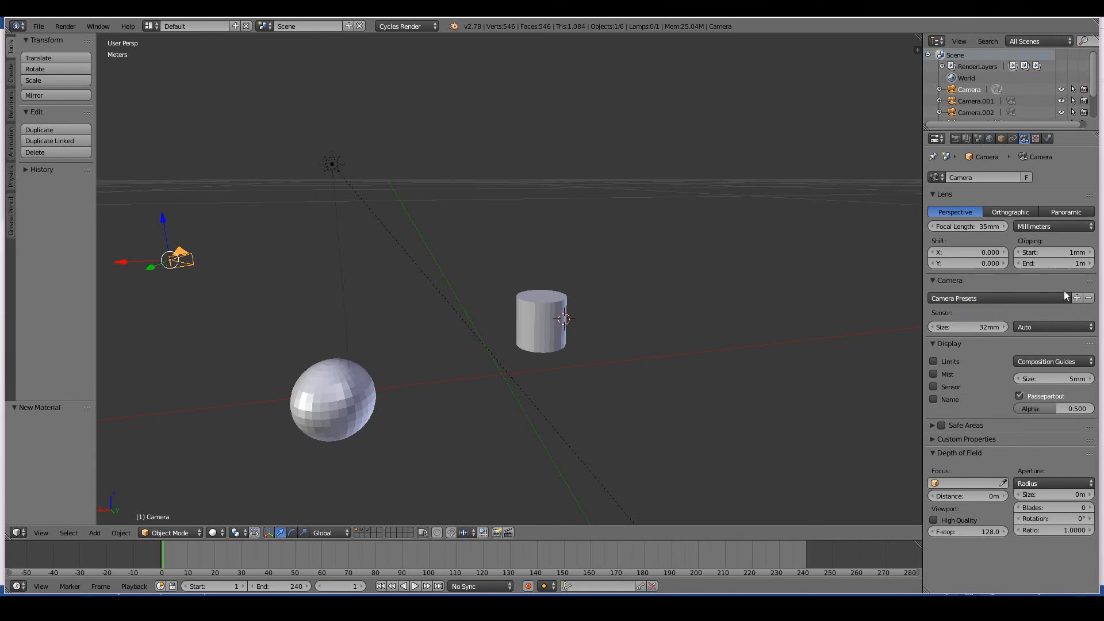
mouse_move(1012, 503)
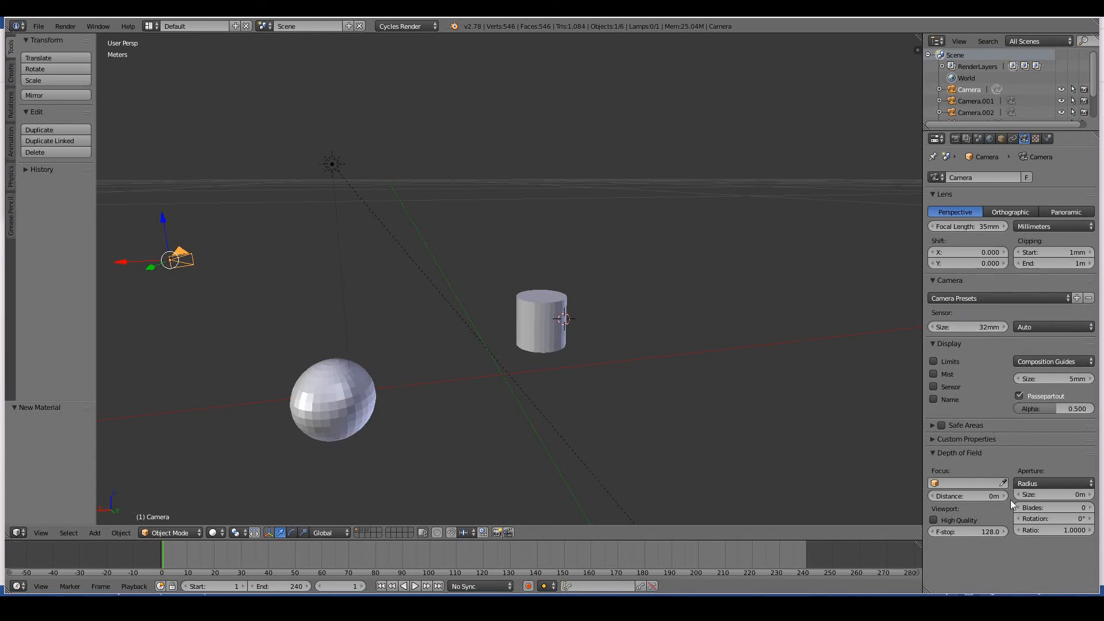
mouse_move(602, 367)
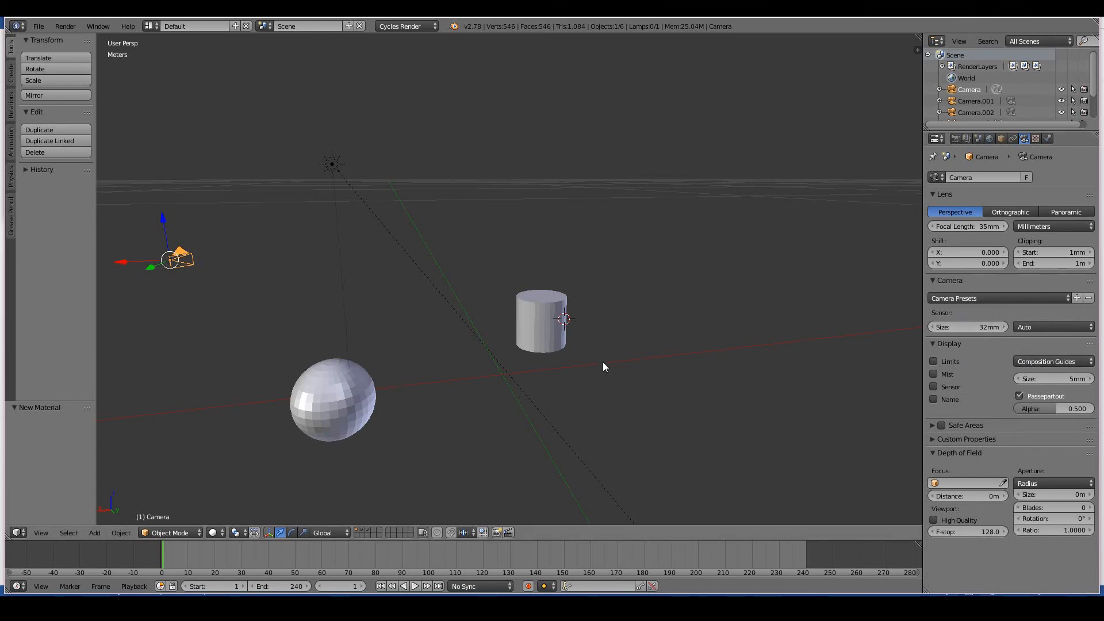